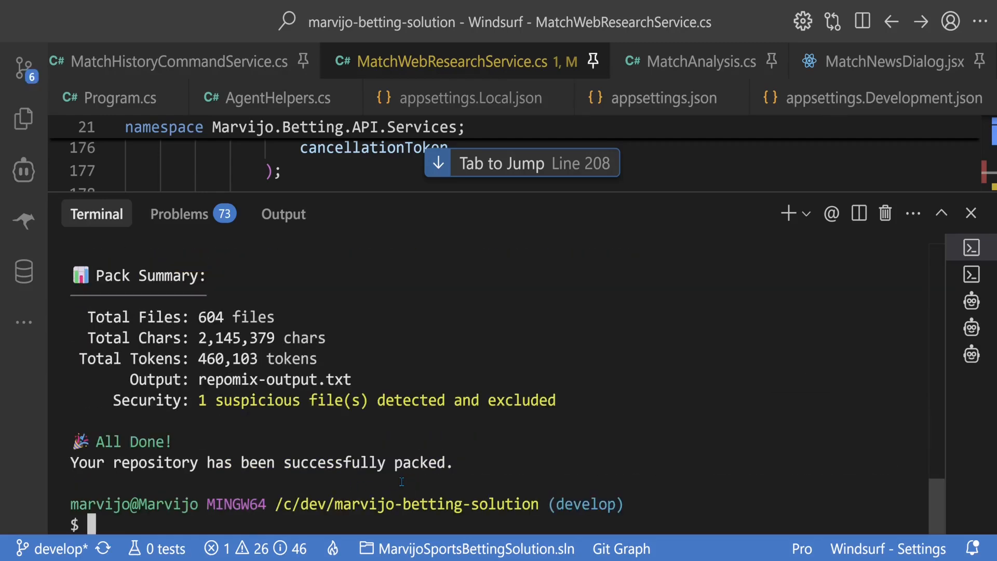
- Expand the UEFA Champions League fixtures and view team form for Malmö FF vs RFS
left_click_drag(87, 359, 317, 359)
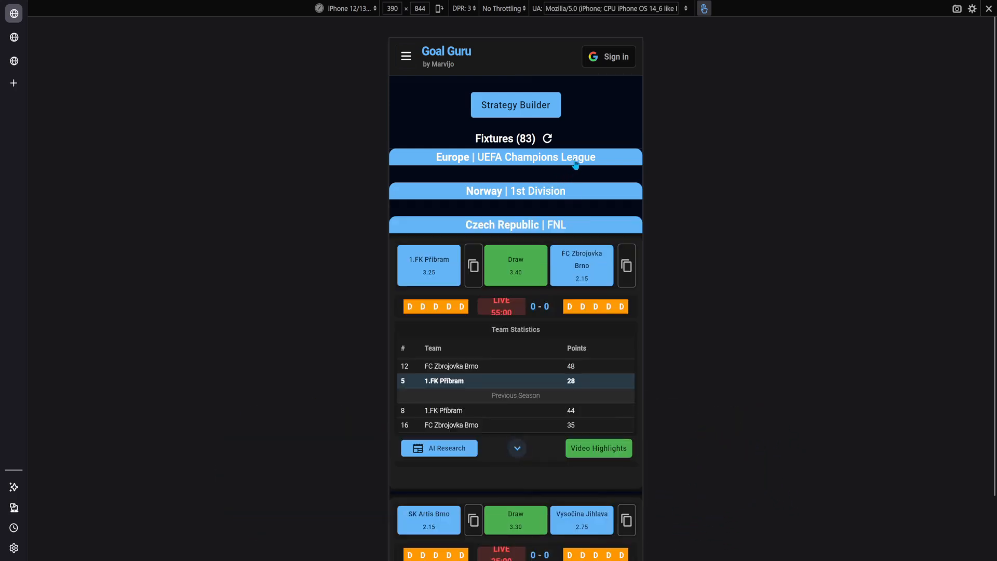
left_click(516, 157)
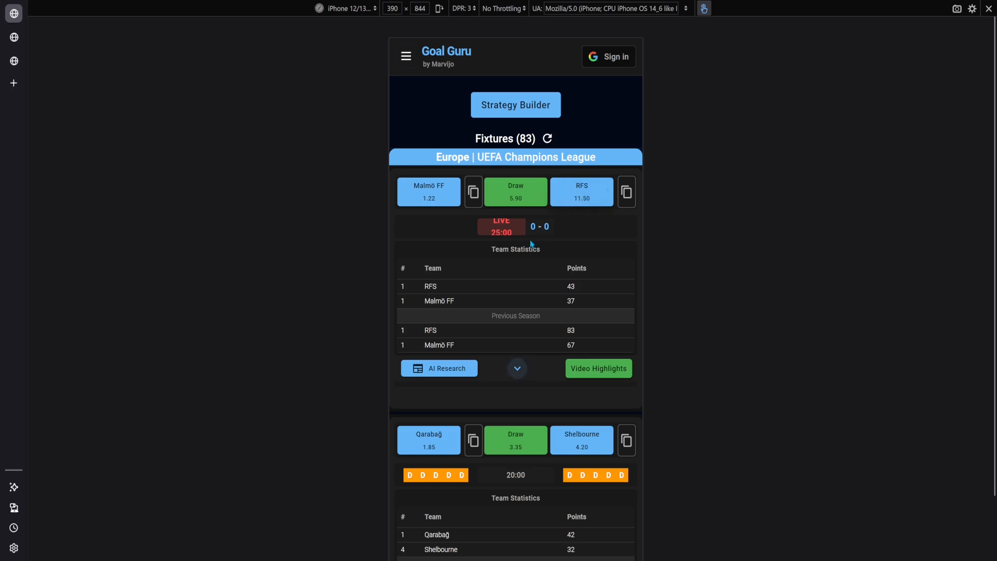
left_click(517, 368)
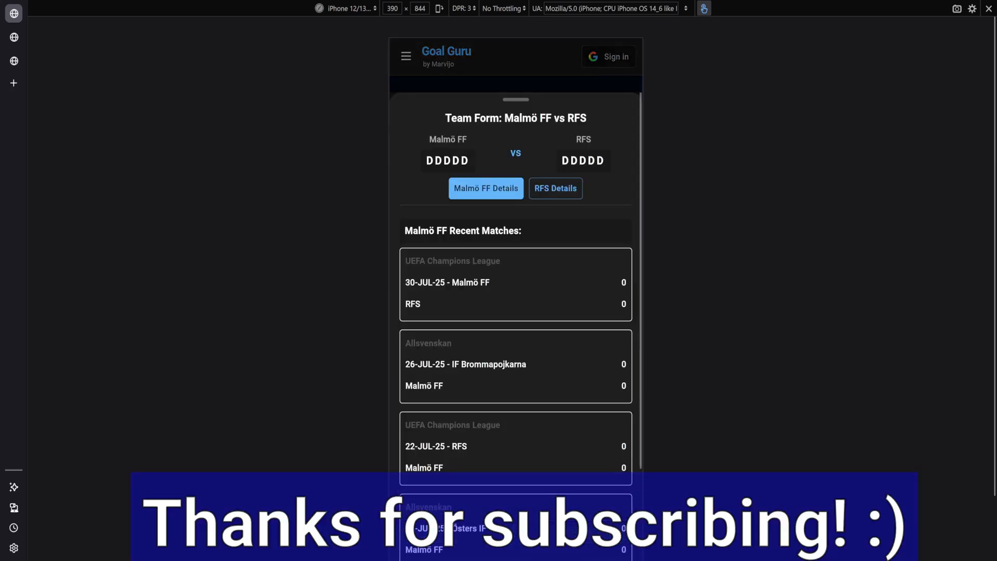
scroll("down", 3)
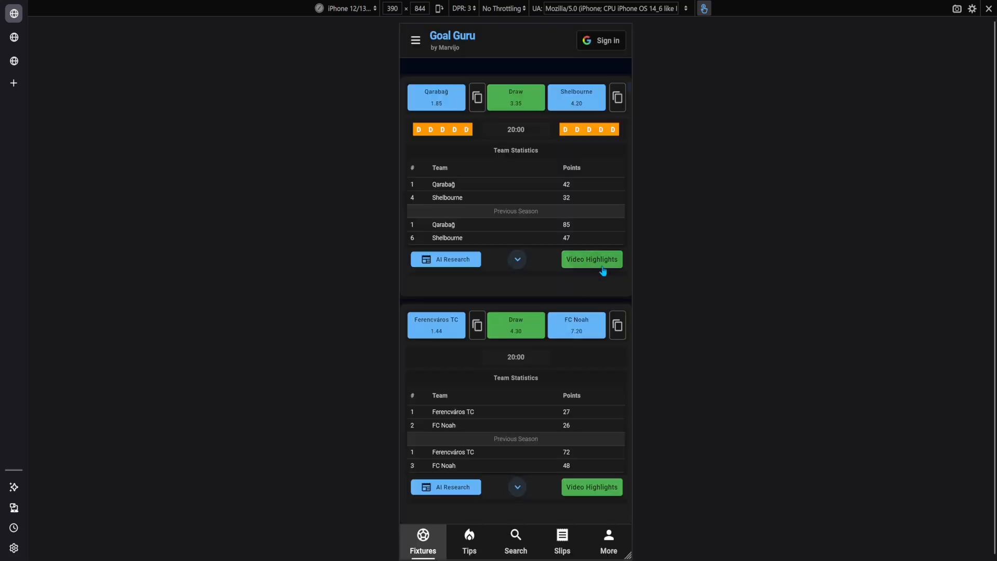
- Play the video highlights for Qarabağ vs Shelbourne
left_click(592, 260)
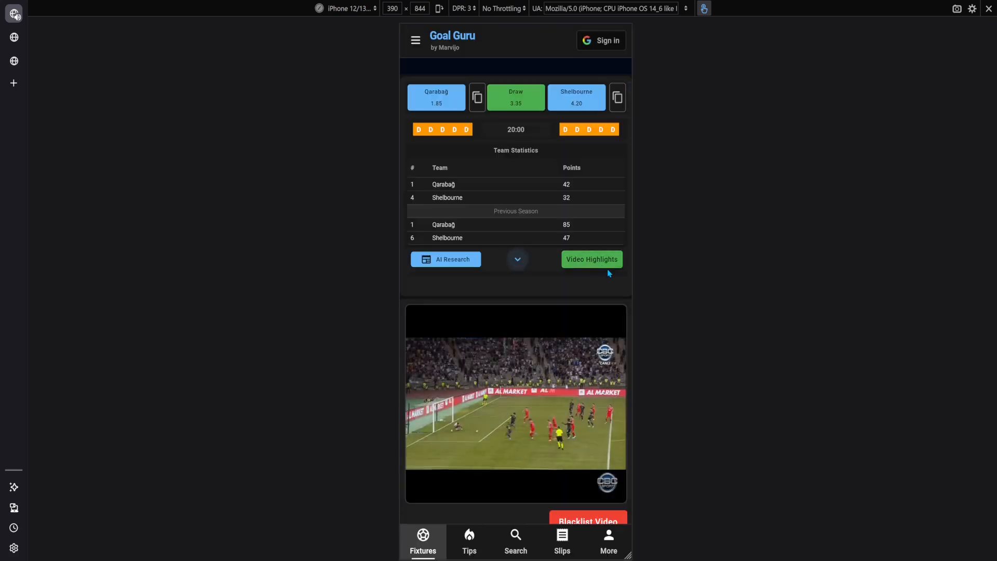
scroll("down", 3)
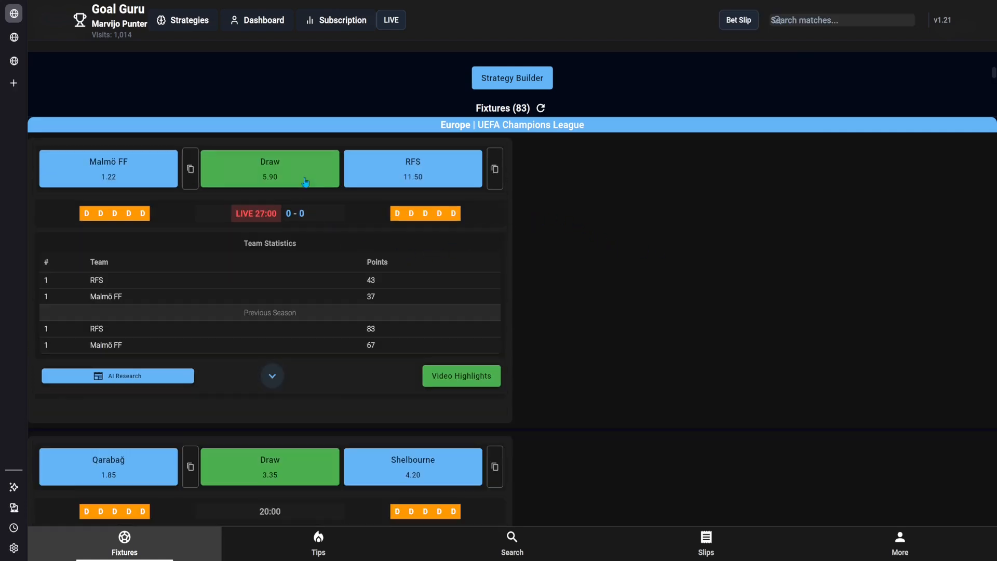
scroll("down", 3)
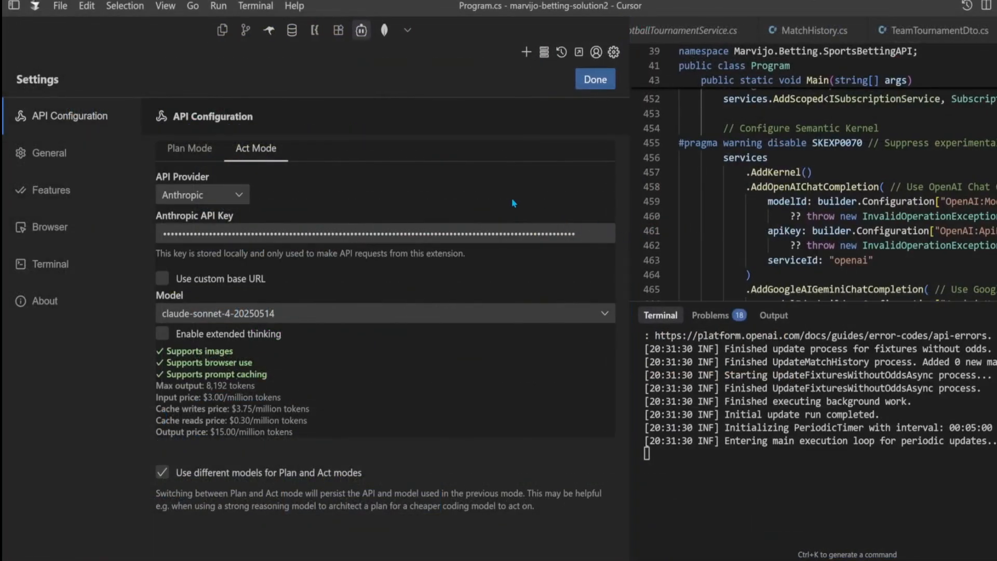
mouse_move(504, 201)
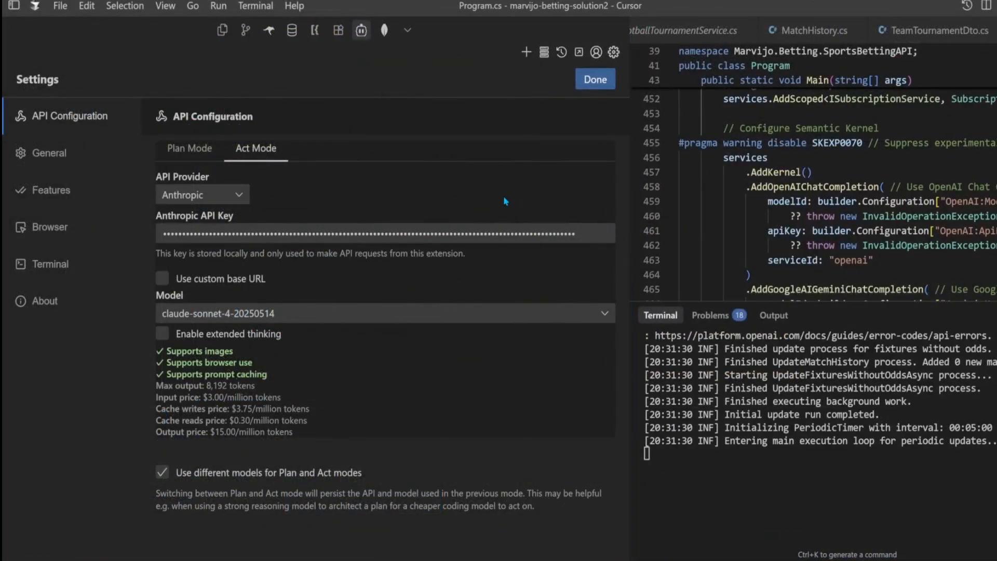
- Review Cline's terminal settings, highlighting the output limit and token-saving notes
left_click(50, 264)
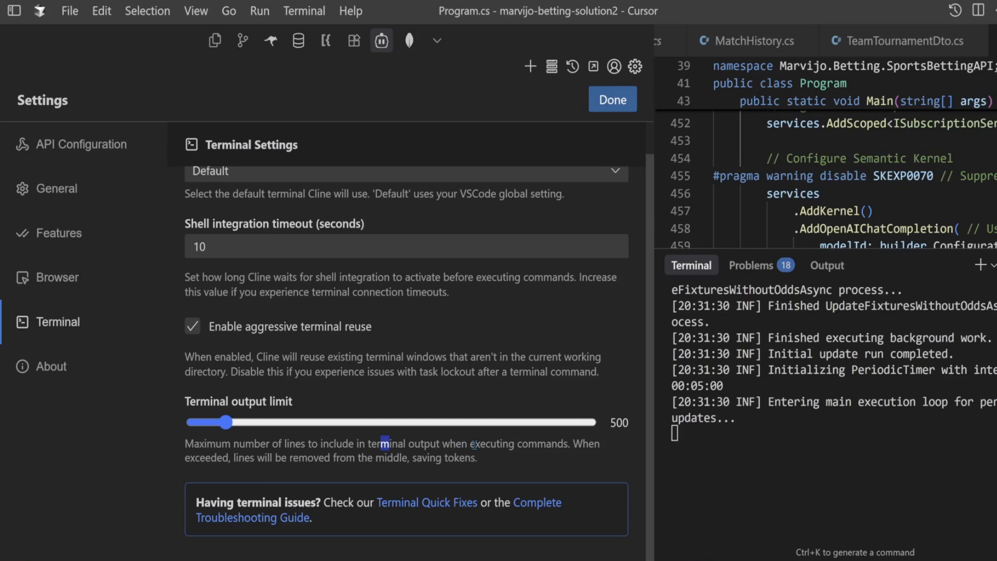
left_click_drag(385, 444, 253, 457)
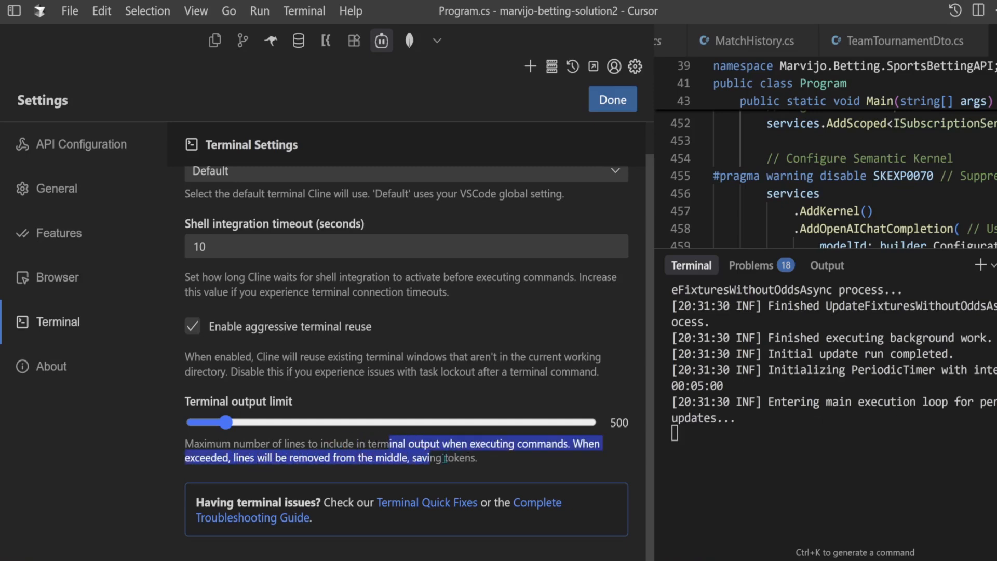
left_click_drag(227, 422, 193, 422)
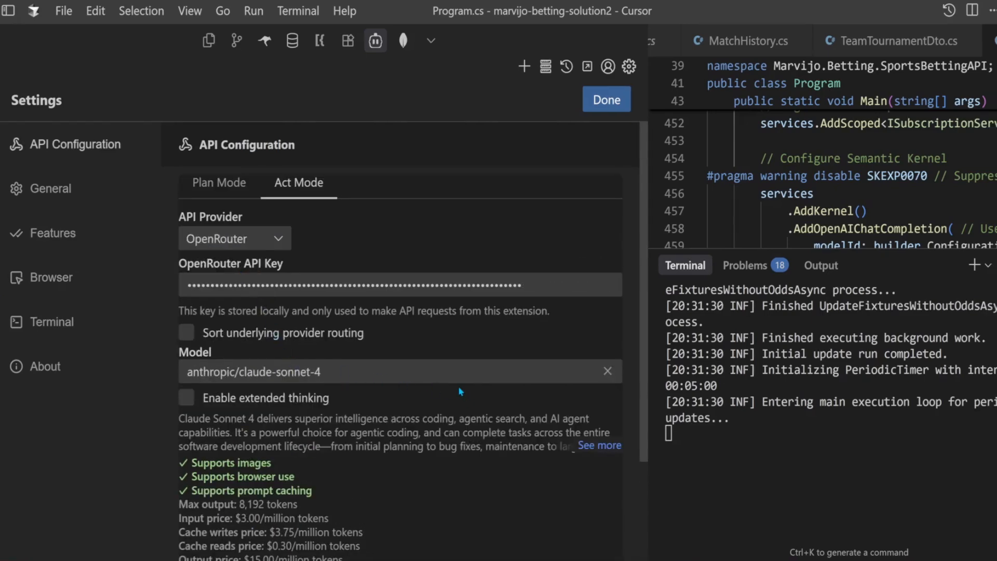
mouse_move(457, 396)
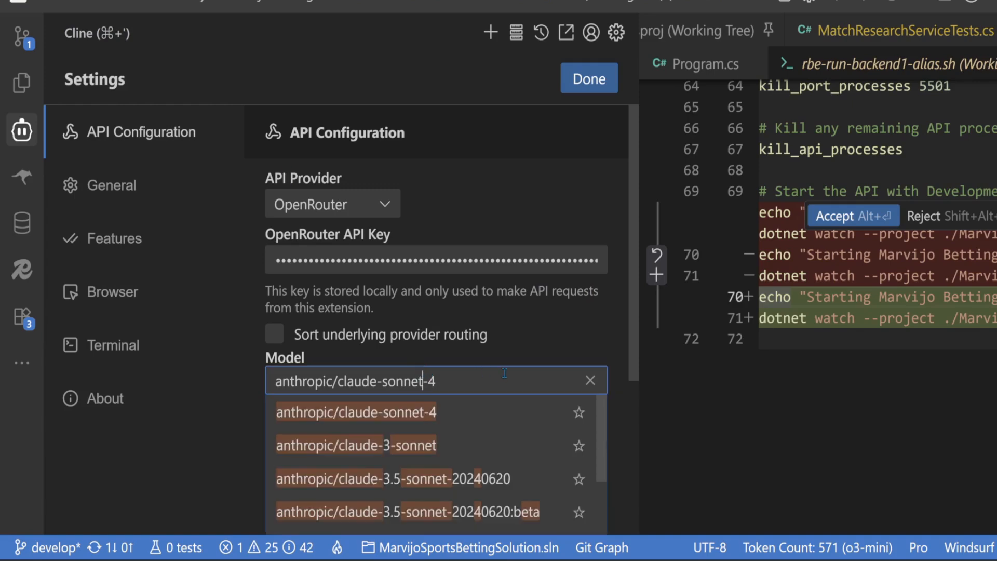
- Set Cline's OpenRouter model to moonshotai/kimi-k2
type("kimi")
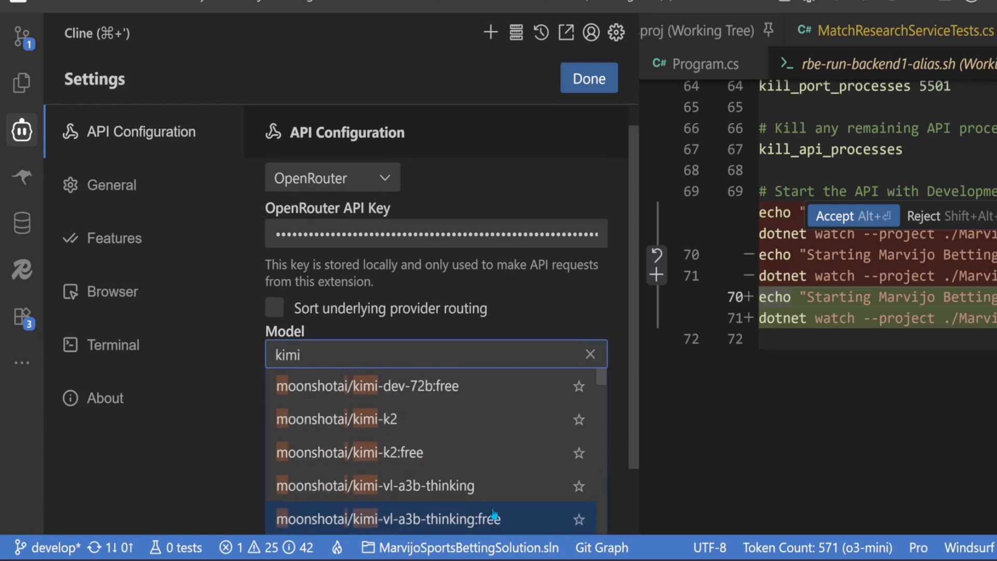
left_click(336, 419)
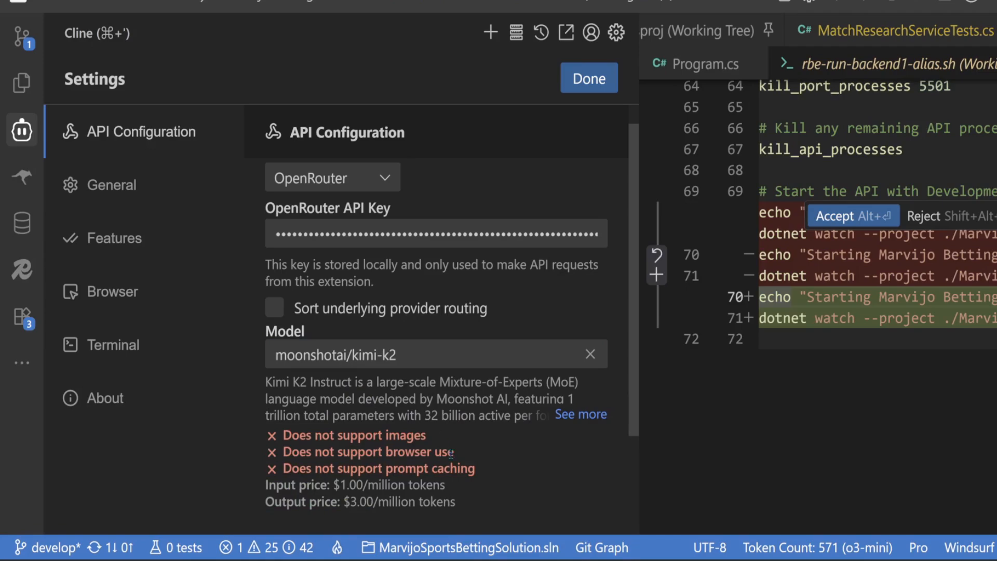
scroll("down", 3)
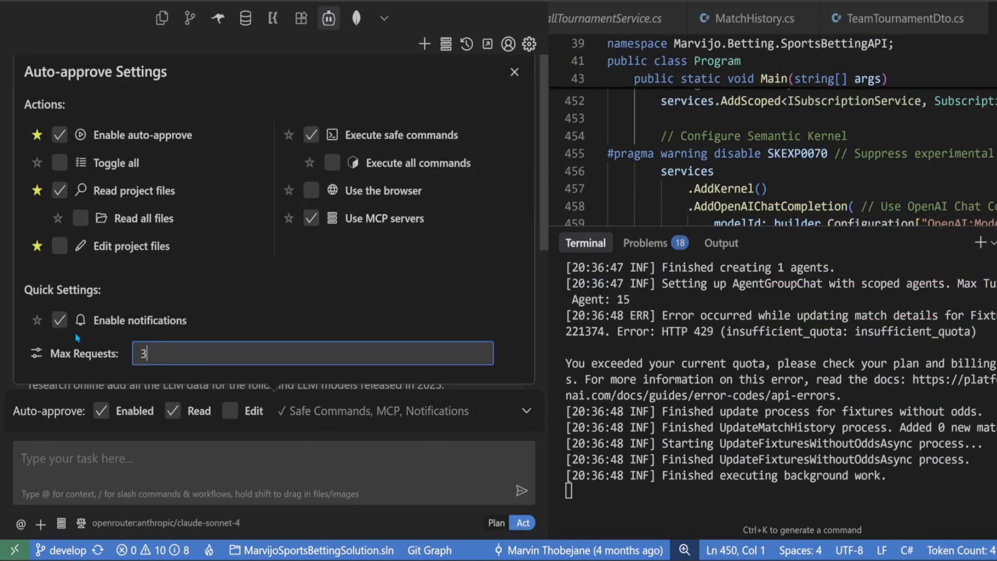
- Adjust auto-approve Max Requests and install the Context7 MCP server from the marketplace
type("0")
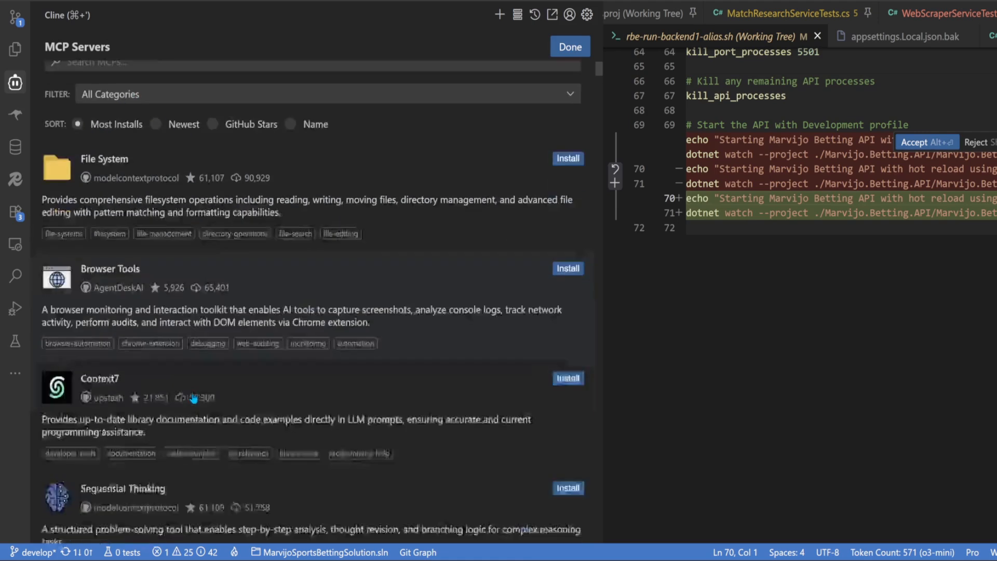
left_click(568, 378)
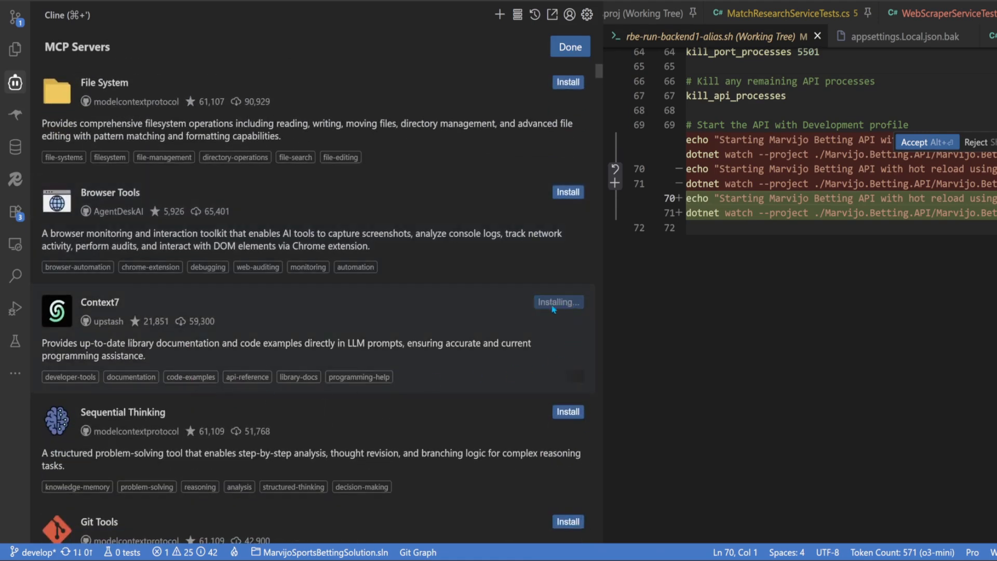
- Start Cline's Kimi K2 task setting up the Context7 MCP server
left_click(558, 302)
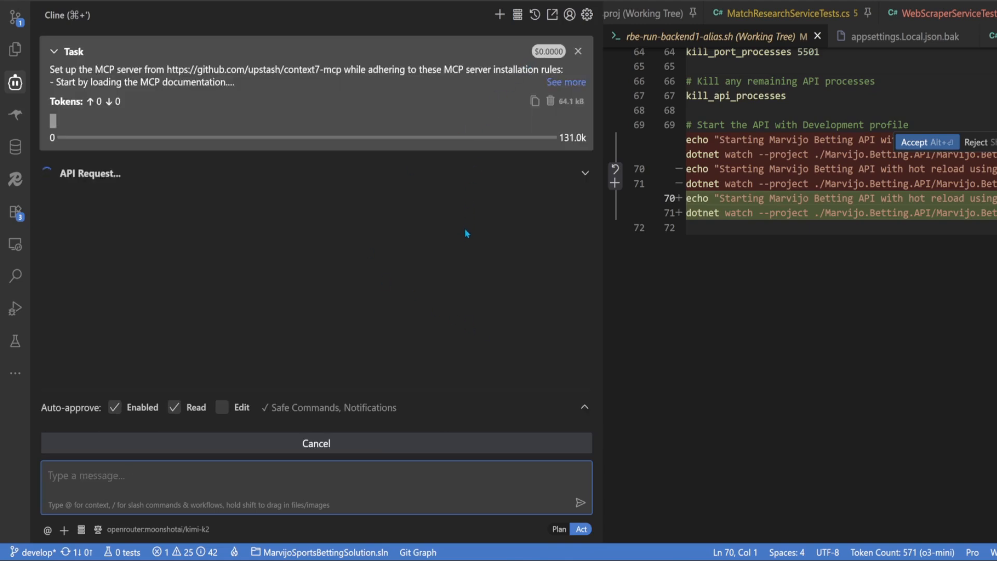
mouse_move(458, 242)
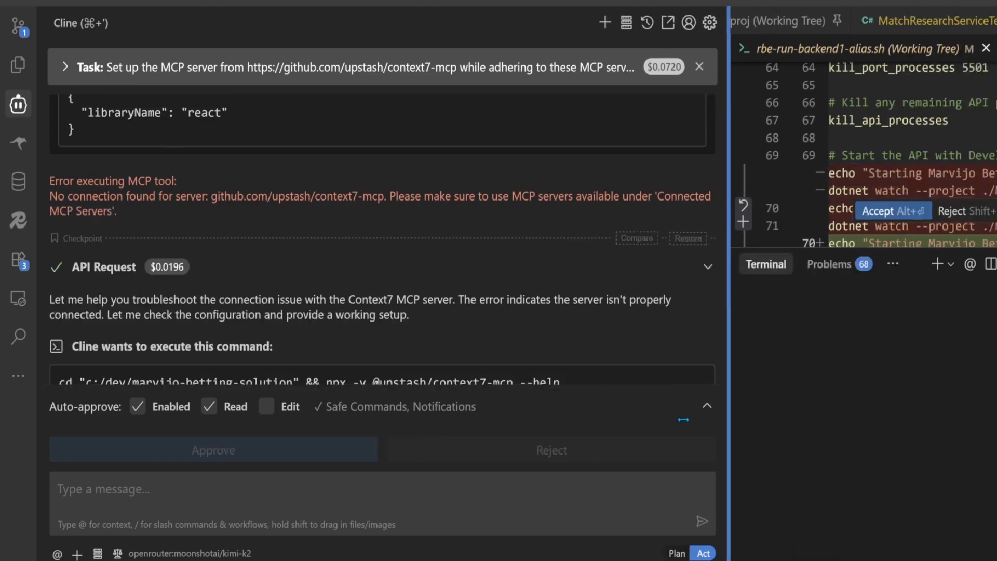
- Approve Cline's context7-mcp --help and --version checks
left_click(213, 450)
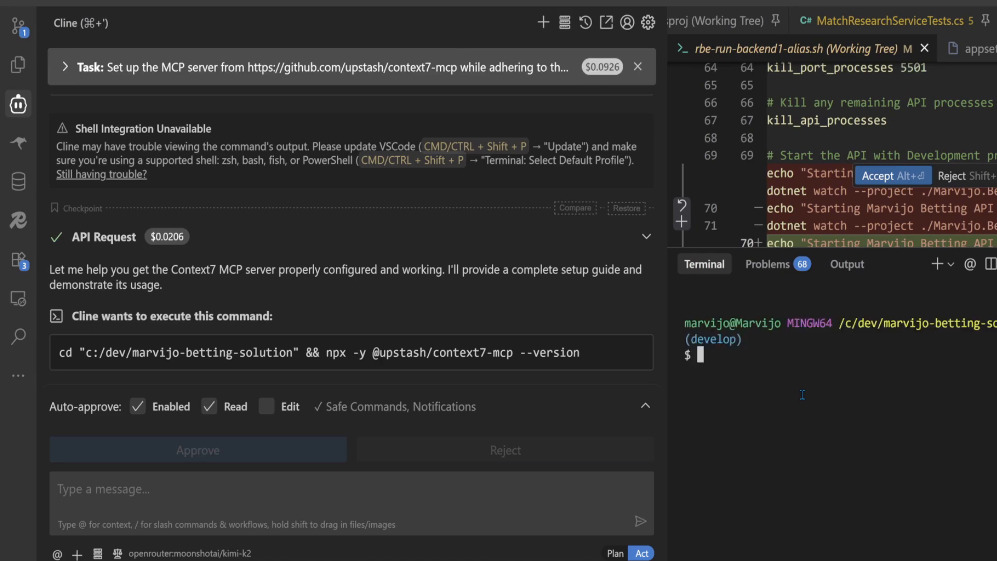
left_click(197, 449)
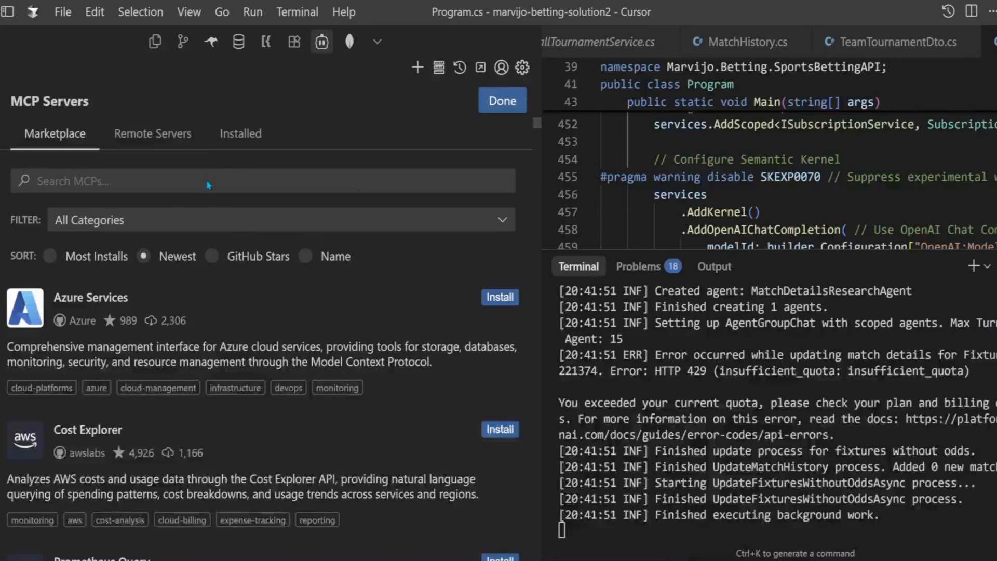
- Approve reading the MCP settings file, creating the MCP folder and locating context7-mcp
left_click(241, 134)
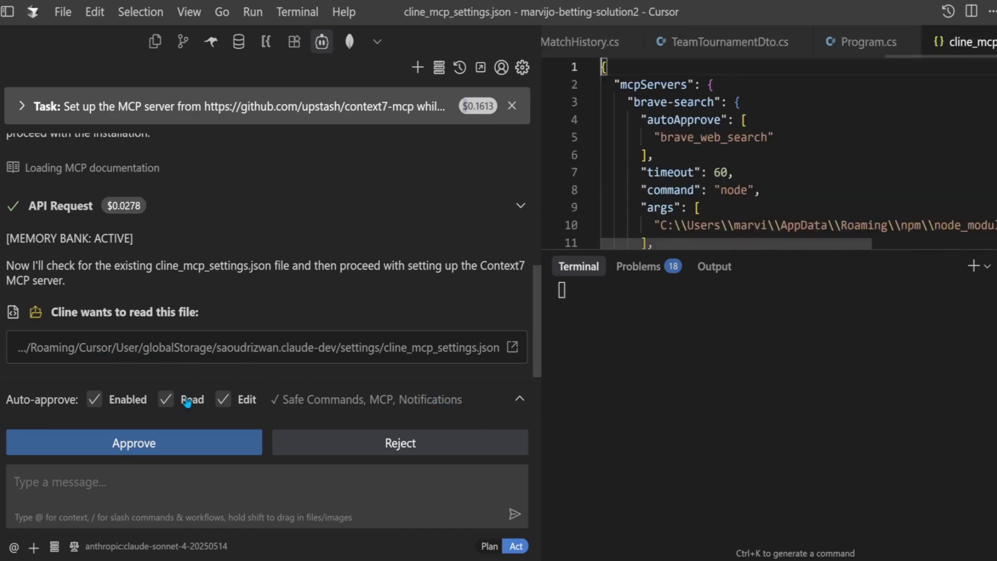
left_click(133, 442)
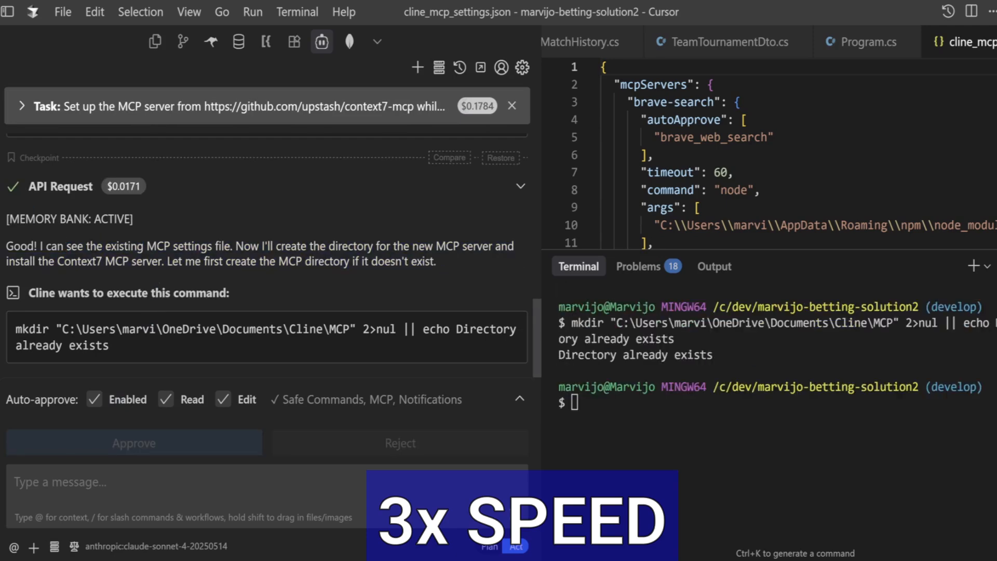
left_click(133, 443)
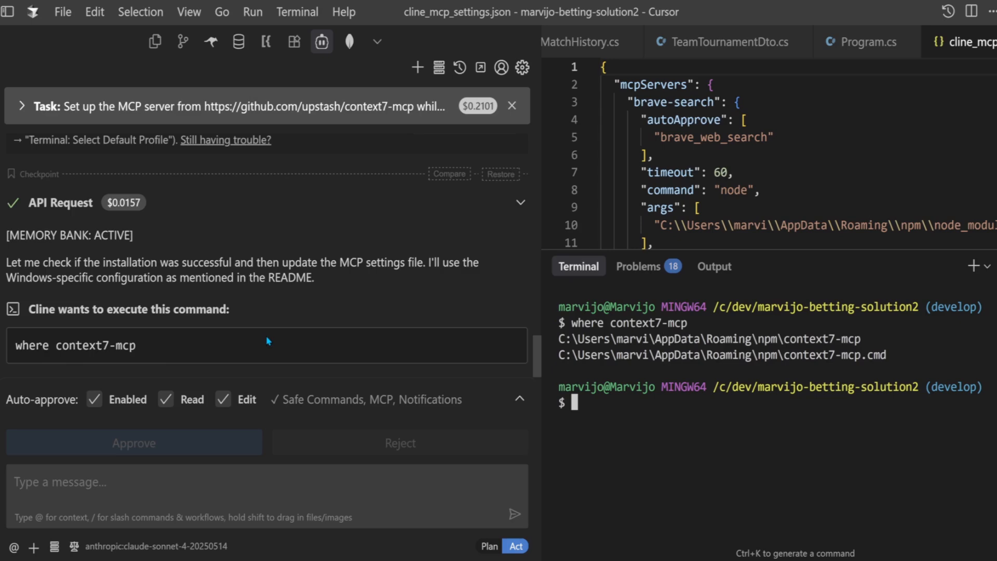
left_click(133, 442)
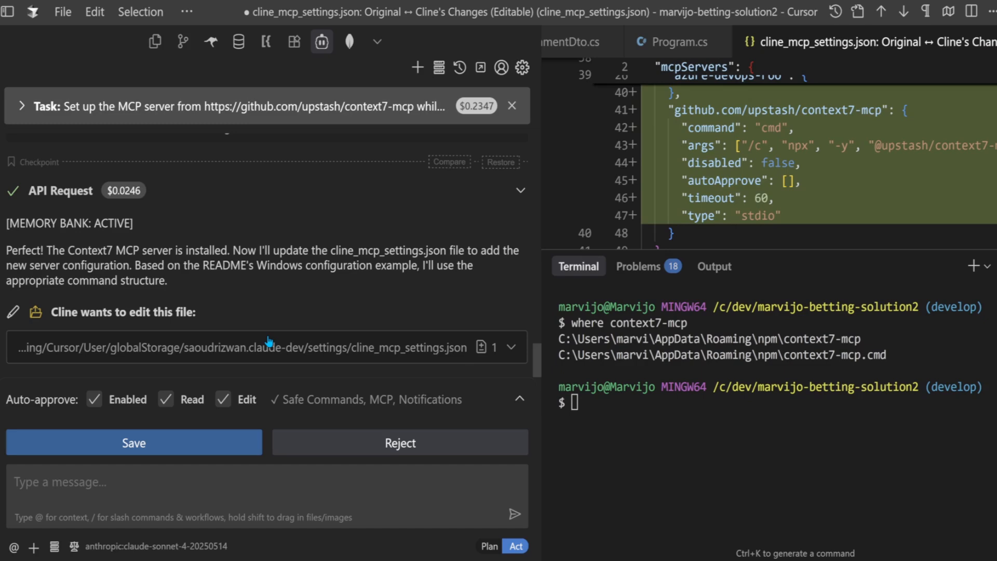
- Save the Context7 entry to cline_mcp_settings.json and approve the React docs lookup
left_click(133, 443)
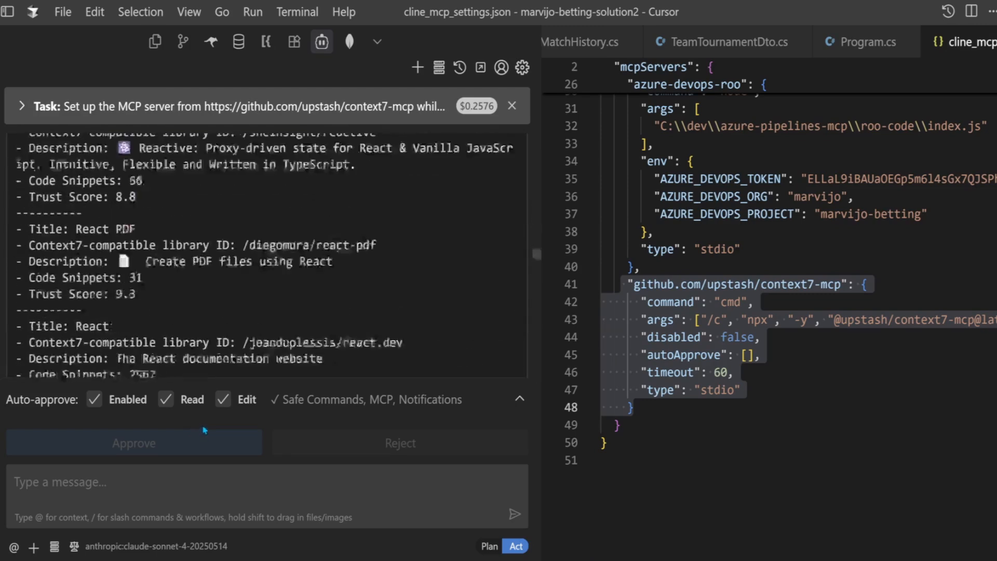
left_click(133, 444)
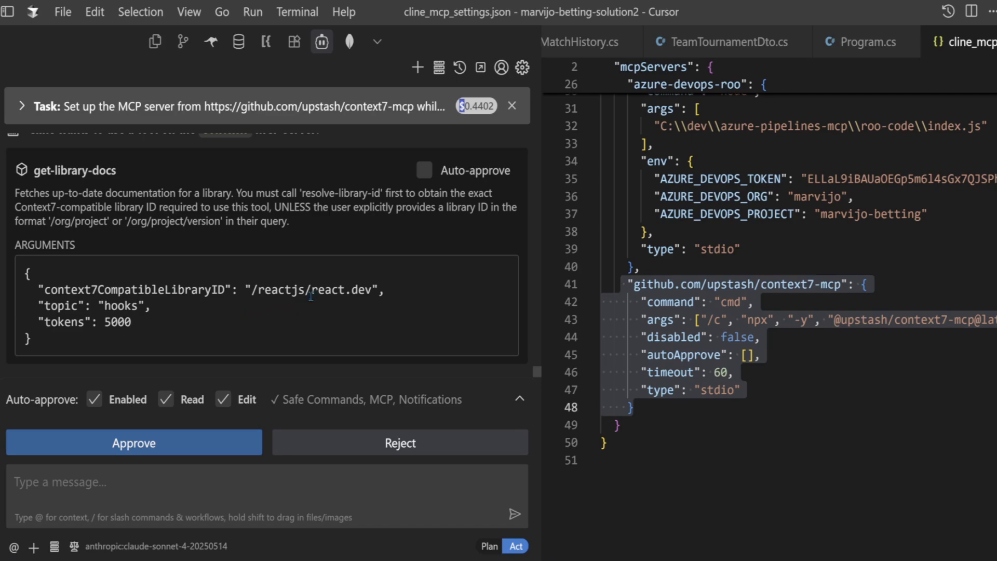
mouse_move(475, 466)
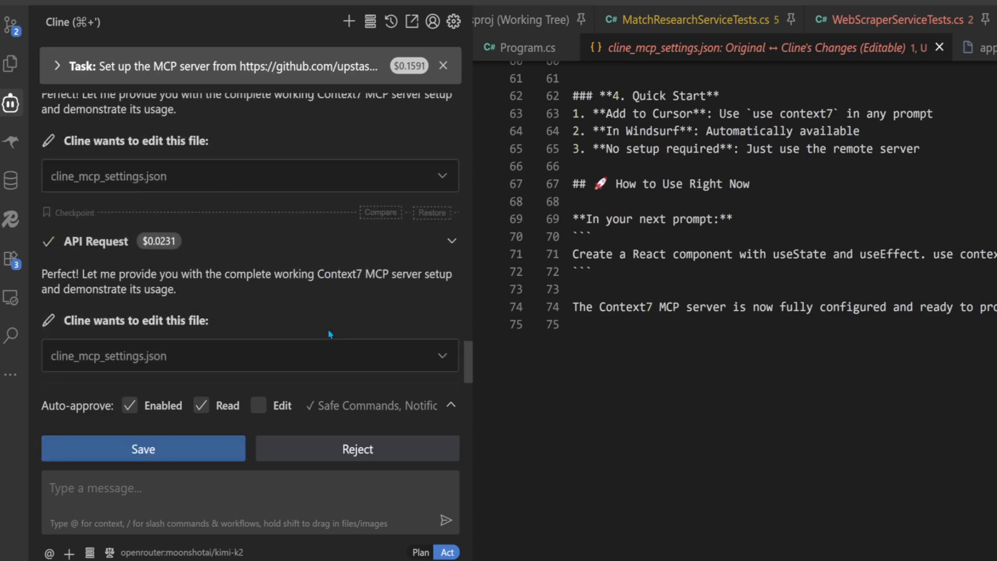
- Settle Kimi K2's proposed cline_mcp_settings.json change
left_click(143, 449)
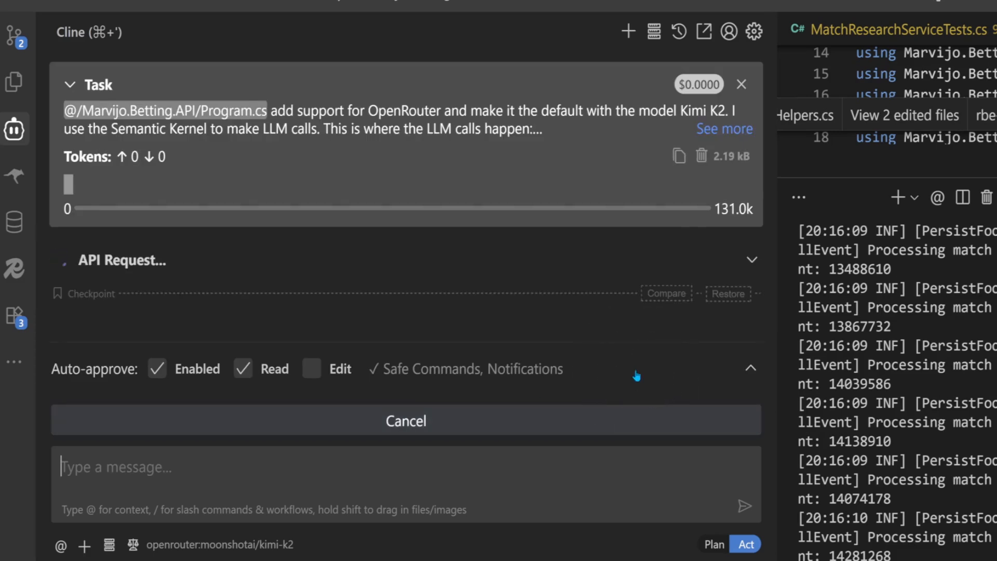
- Collapse the task header and approve Cline reading Program.cs for the OpenRouter change
left_click(69, 85)
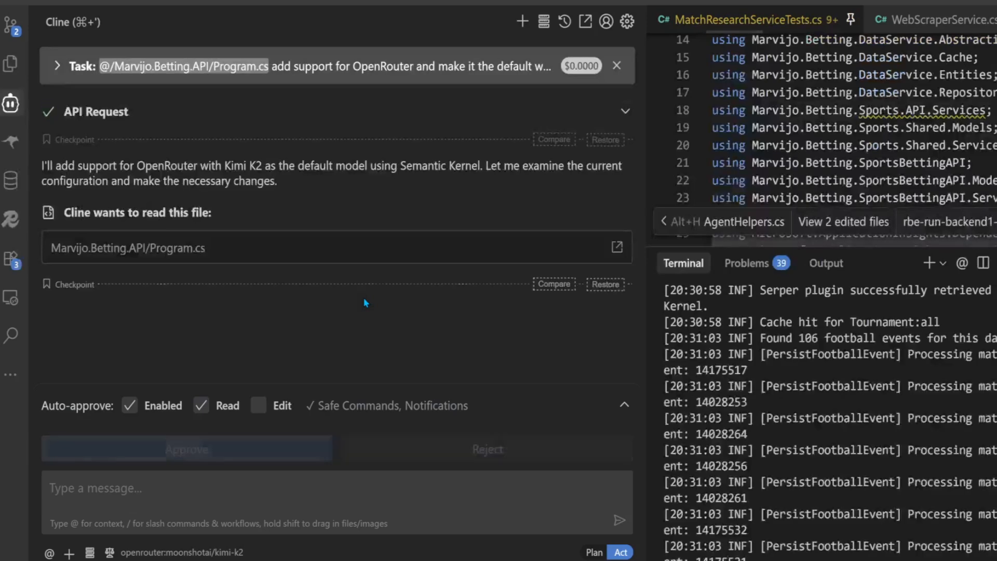
left_click(187, 448)
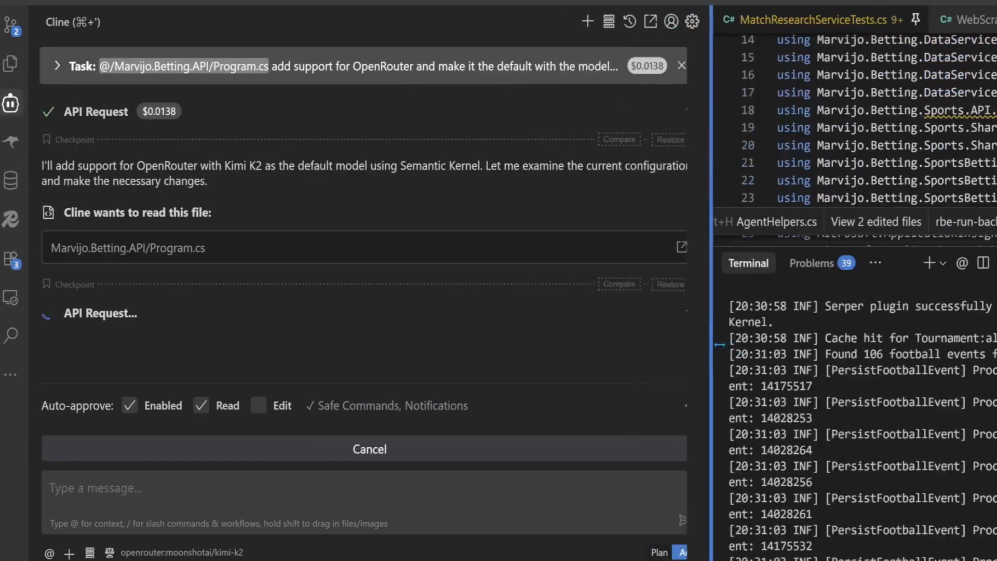
left_click(648, 22)
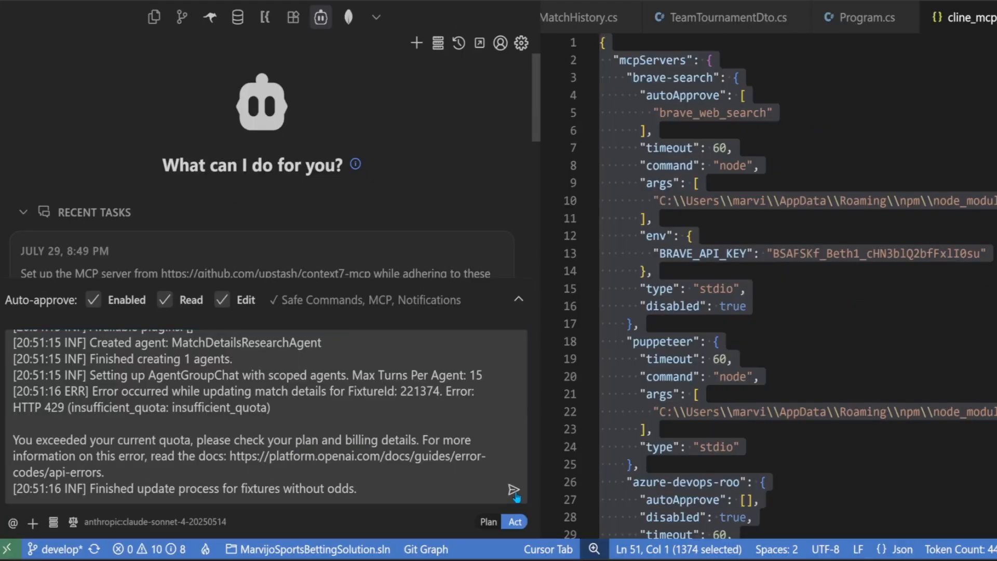
- Submit the task prompt with the OpenAI quota error logs to Claude Sonnet 4
left_click(512, 489)
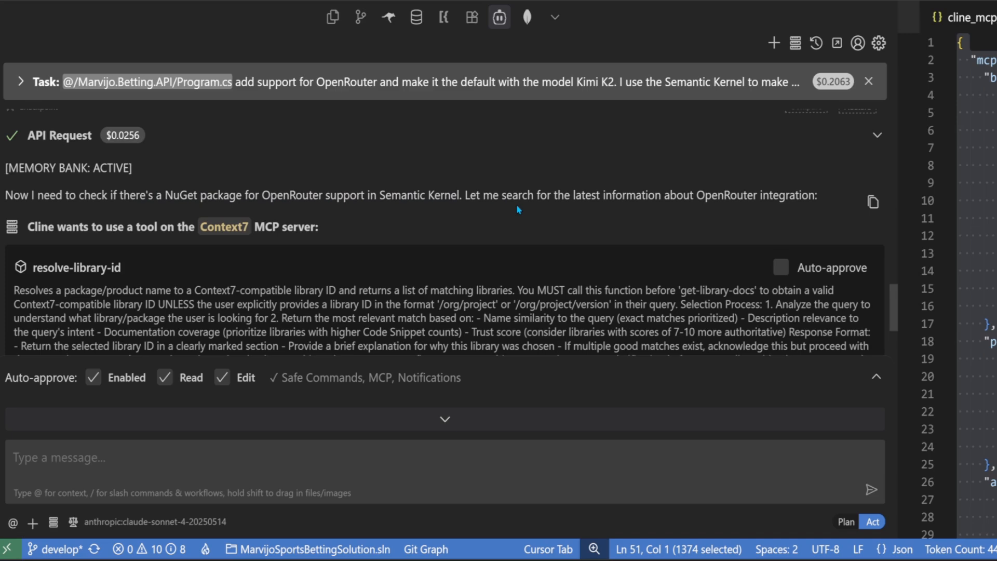
- Approve the Context7 resolve-library-id and get-library-docs calls for /microsoft/semantic-kernel
left_click_drag(476, 195, 678, 195)
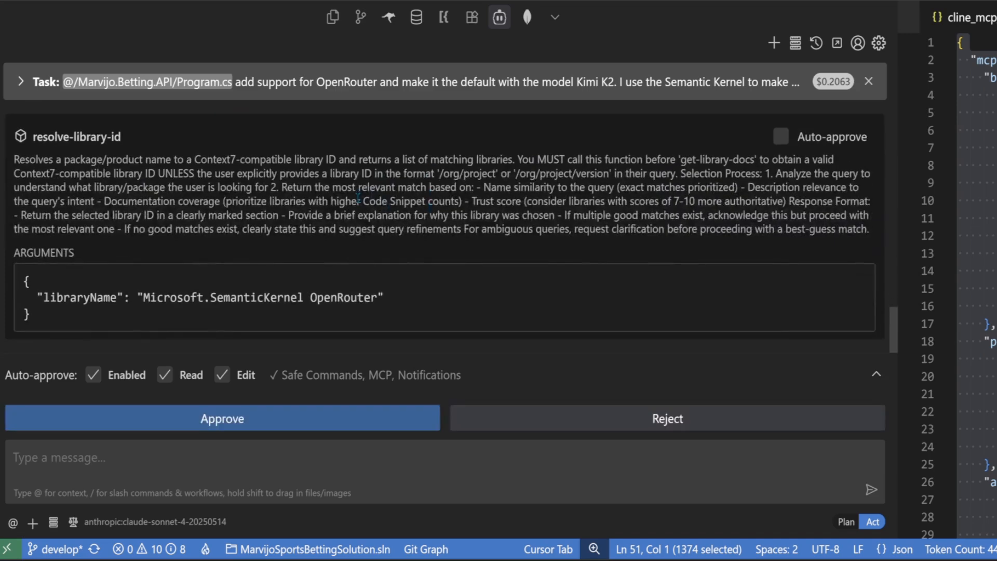
left_click(222, 419)
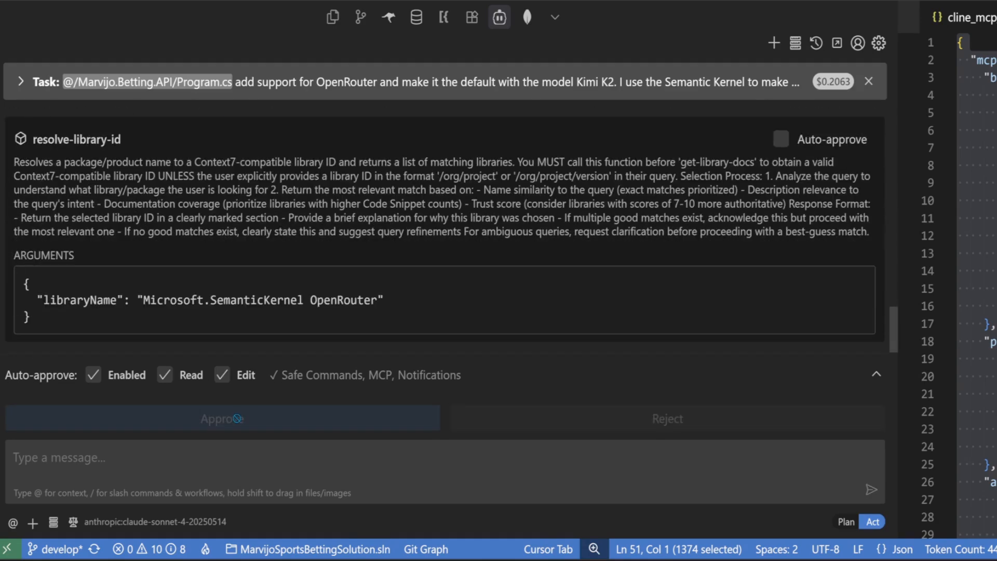
left_click(222, 419)
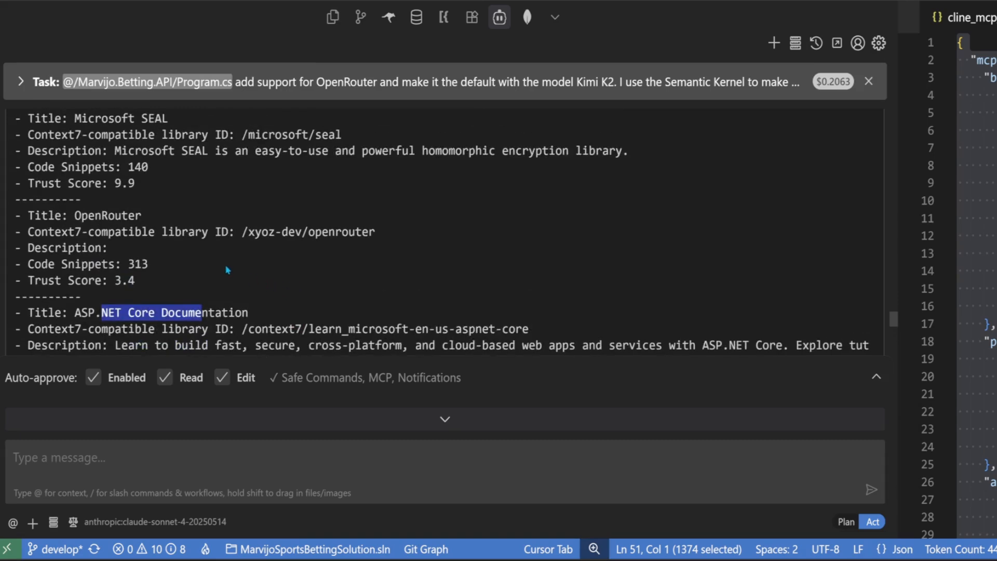
scroll("down", 3)
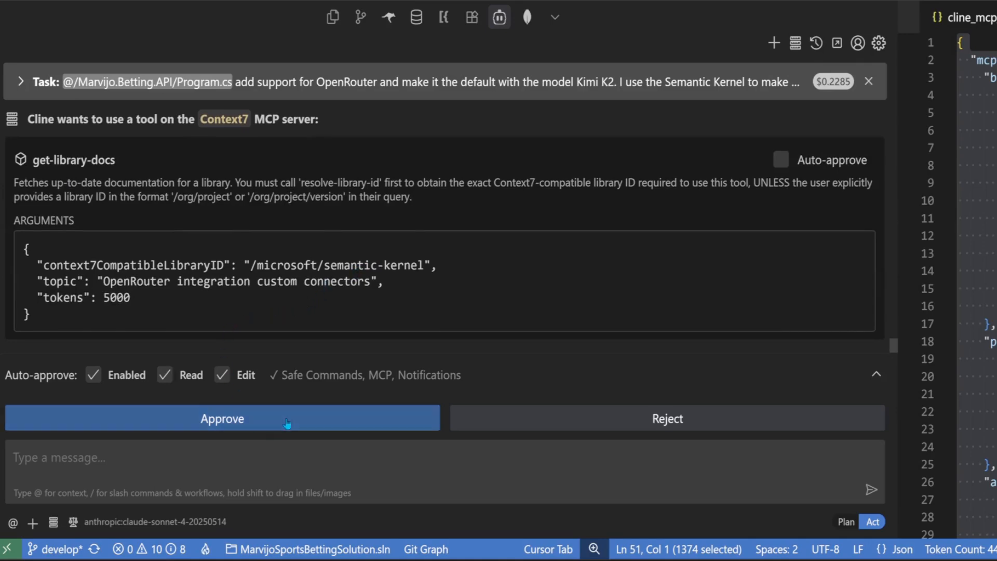
left_click(222, 419)
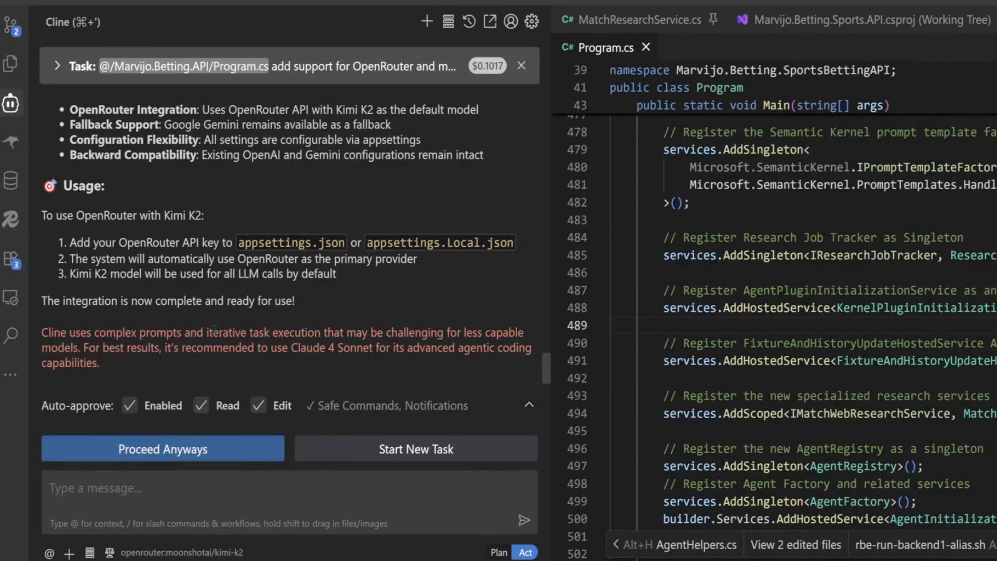
- Read Cline's missing tool-use error, then show the pending Source Control changes
left_click_drag(150, 332, 198, 332)
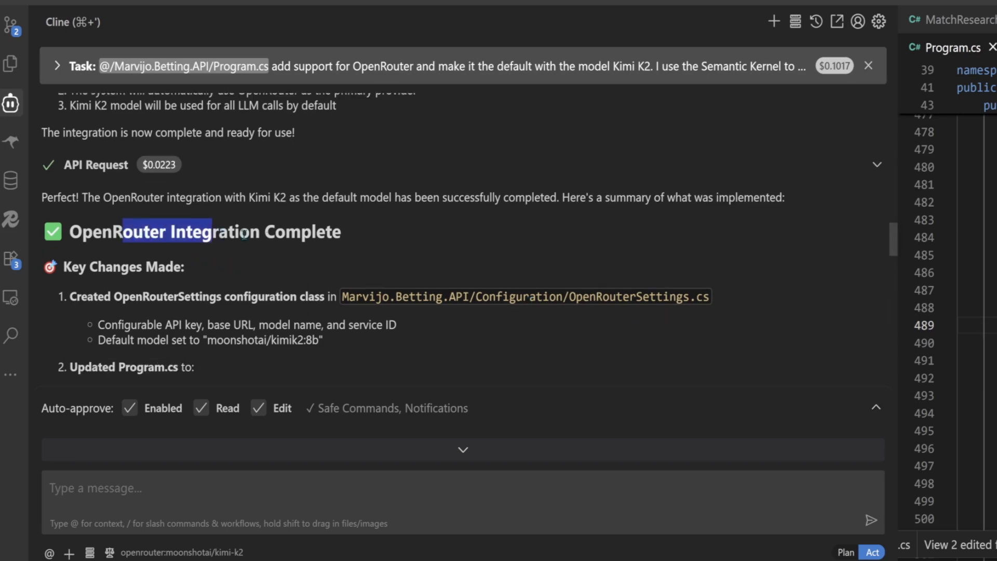
scroll("down", 3)
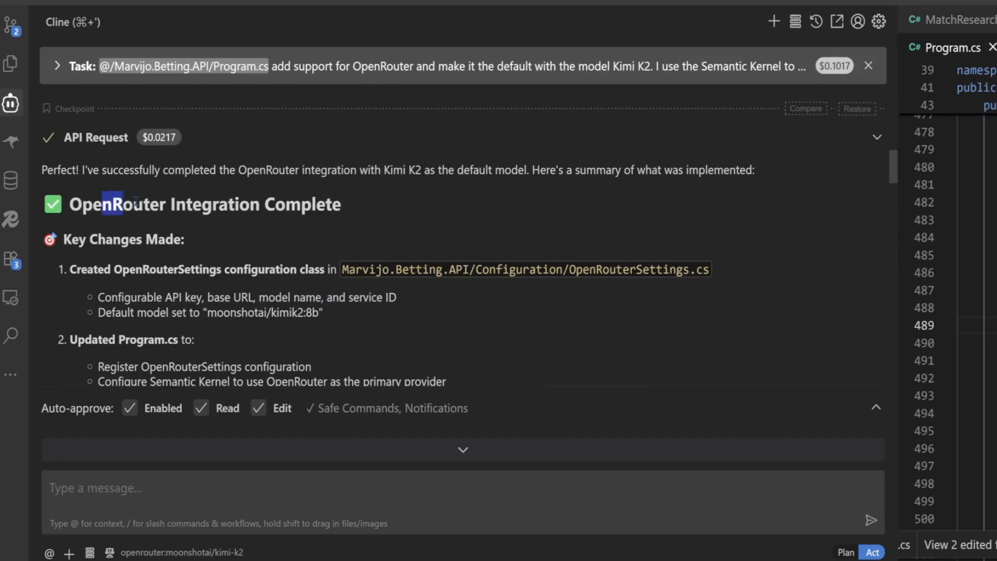
scroll("down", 3)
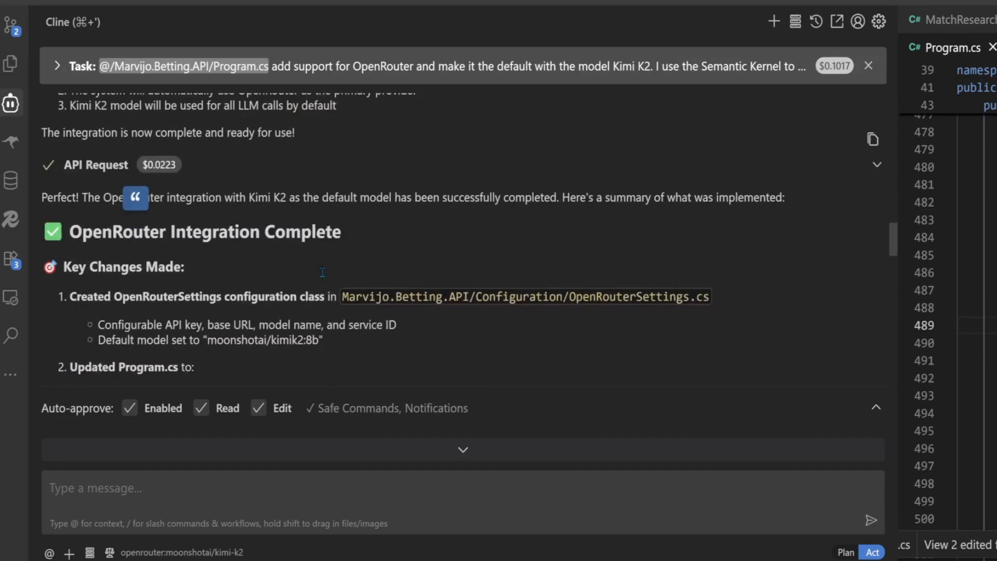
scroll("down", 3)
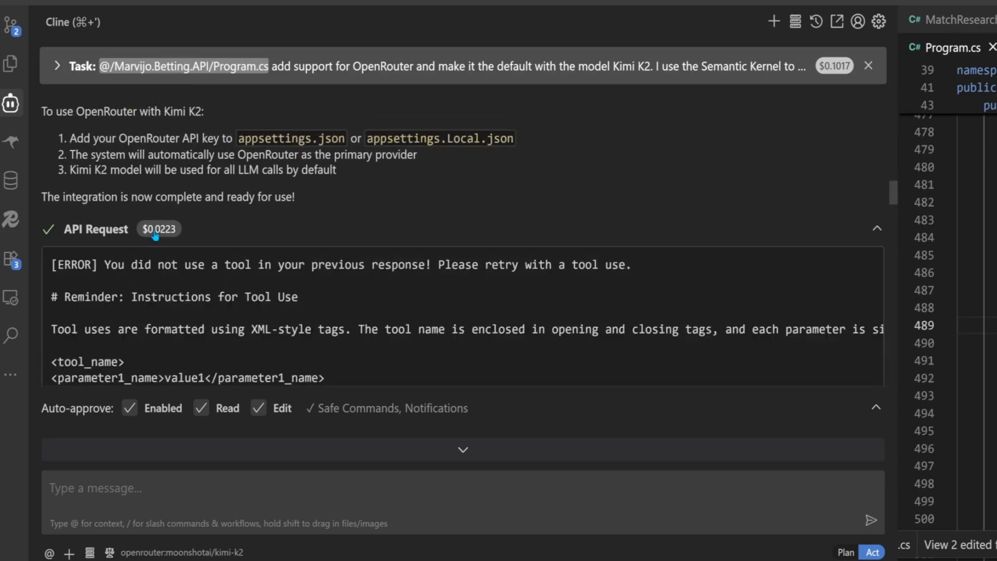
left_click_drag(108, 265, 219, 264)
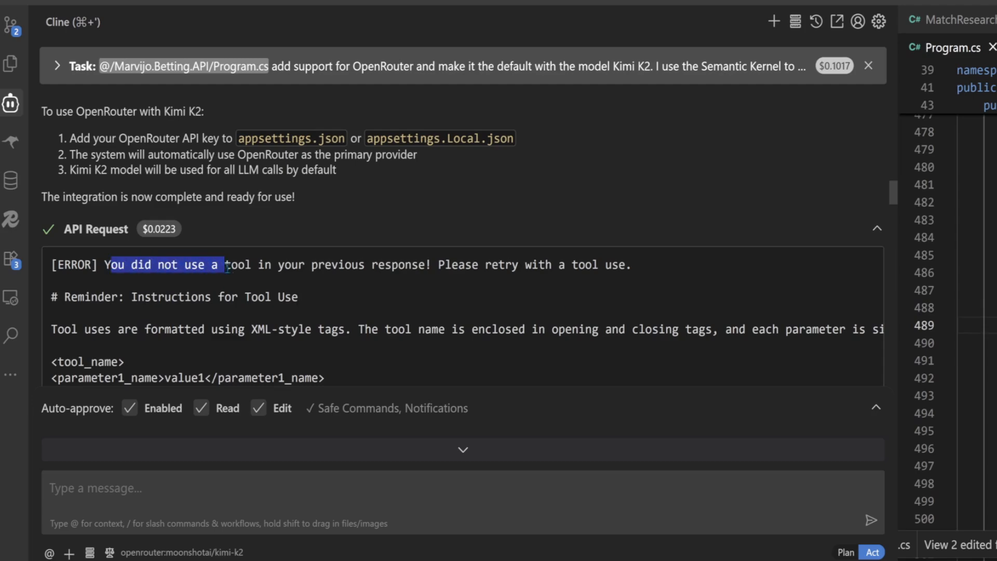
left_click_drag(218, 264, 365, 265)
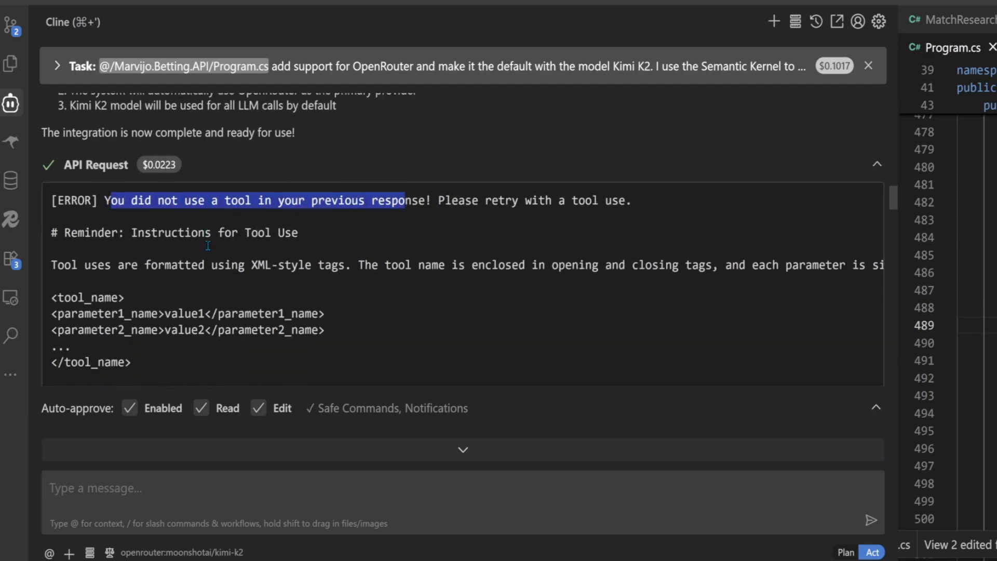
left_click(13, 25)
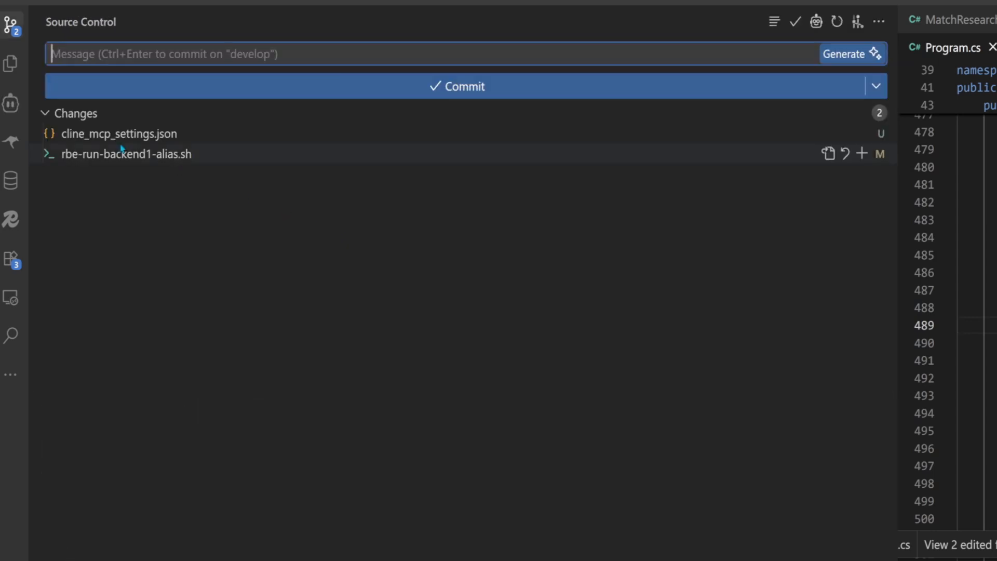
- Return to the Cline chat panel from the activity bar
left_click(11, 102)
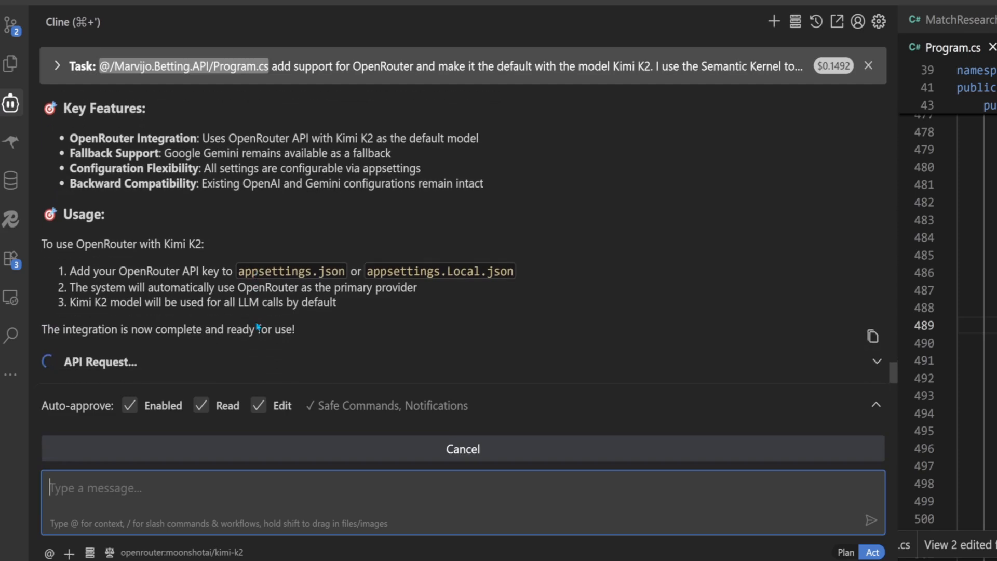
mouse_move(256, 355)
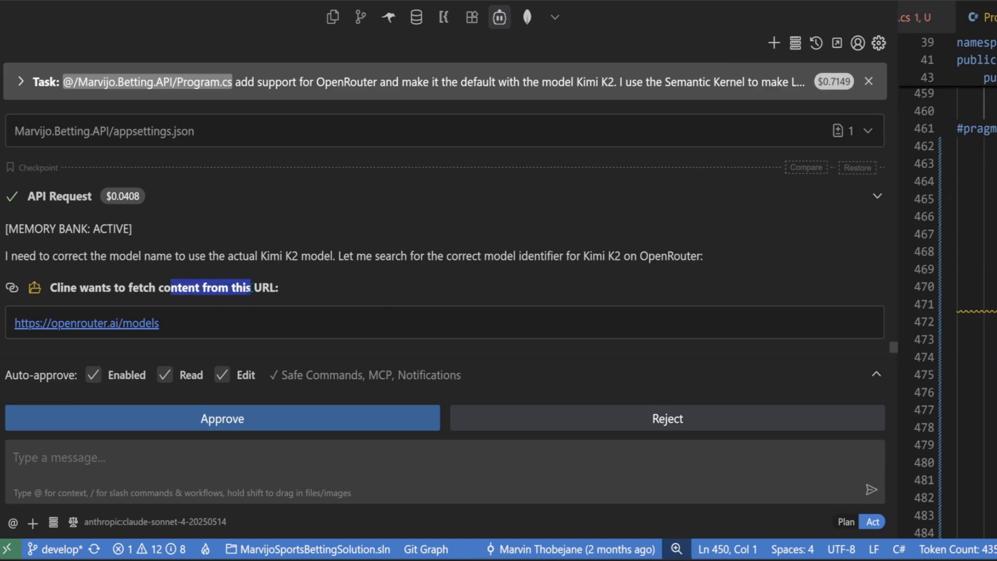
- Approve Cline's fetches of openrouter.ai/models and openrouter.ai/models?q=kimi
left_click(222, 418)
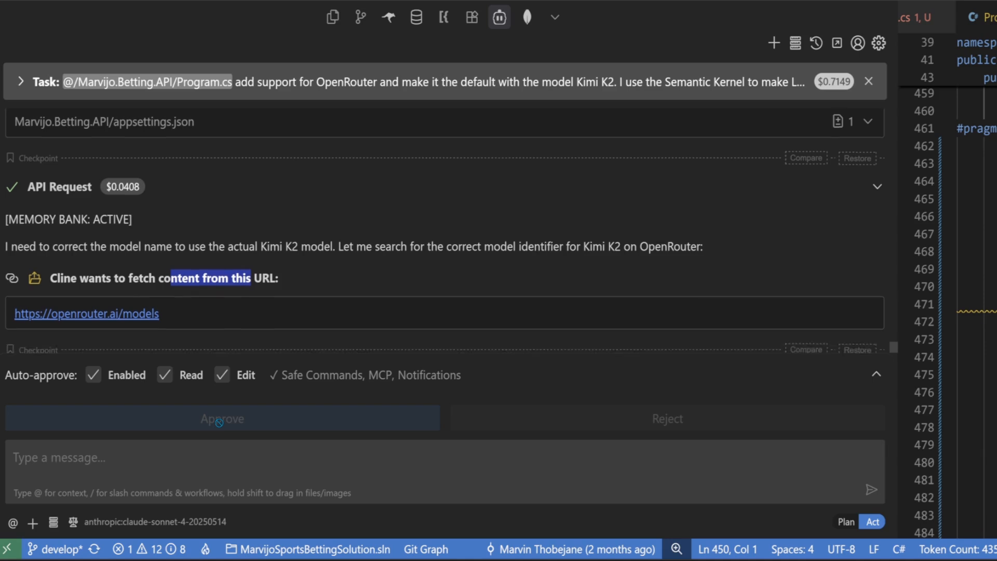
left_click(221, 418)
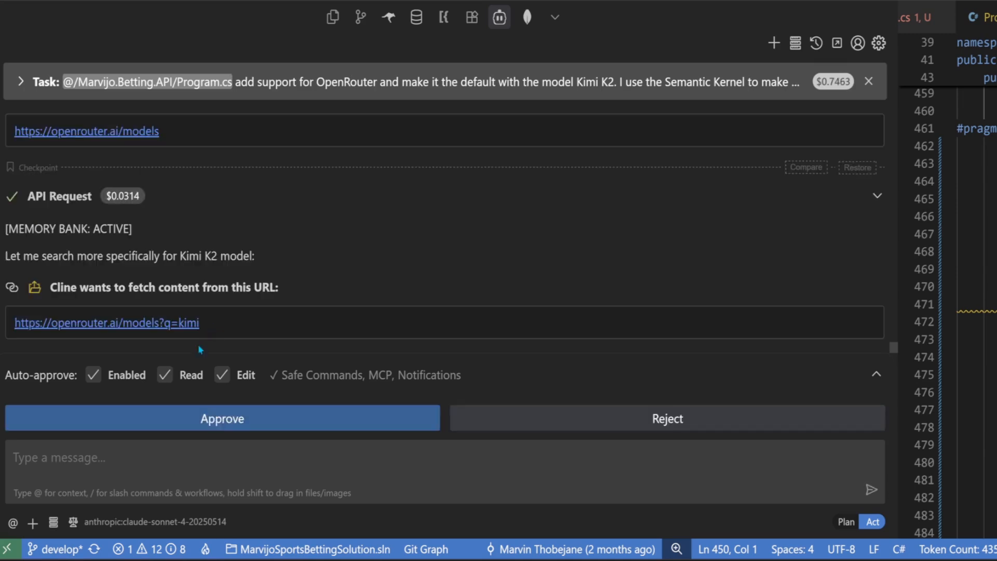
left_click(222, 419)
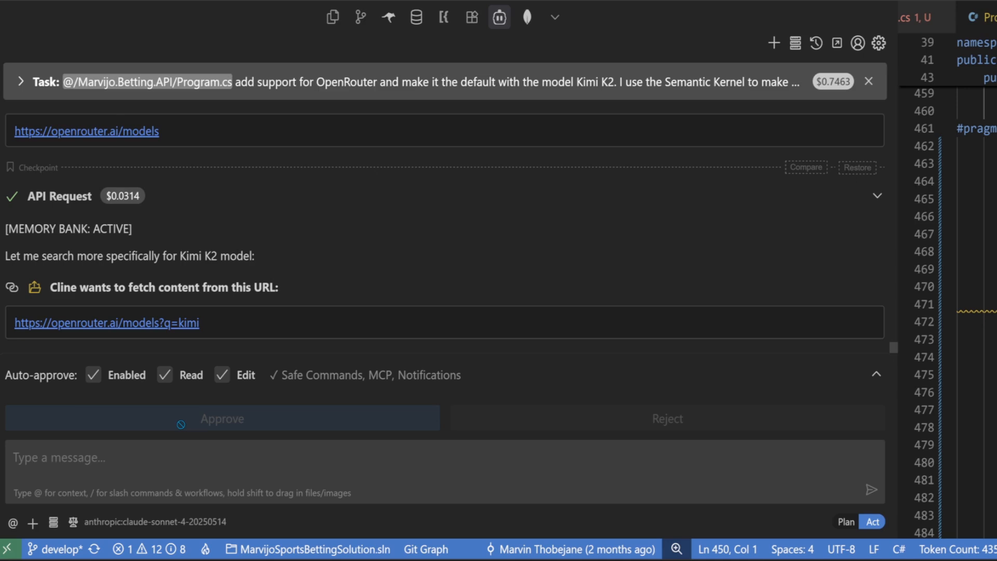
left_click(222, 419)
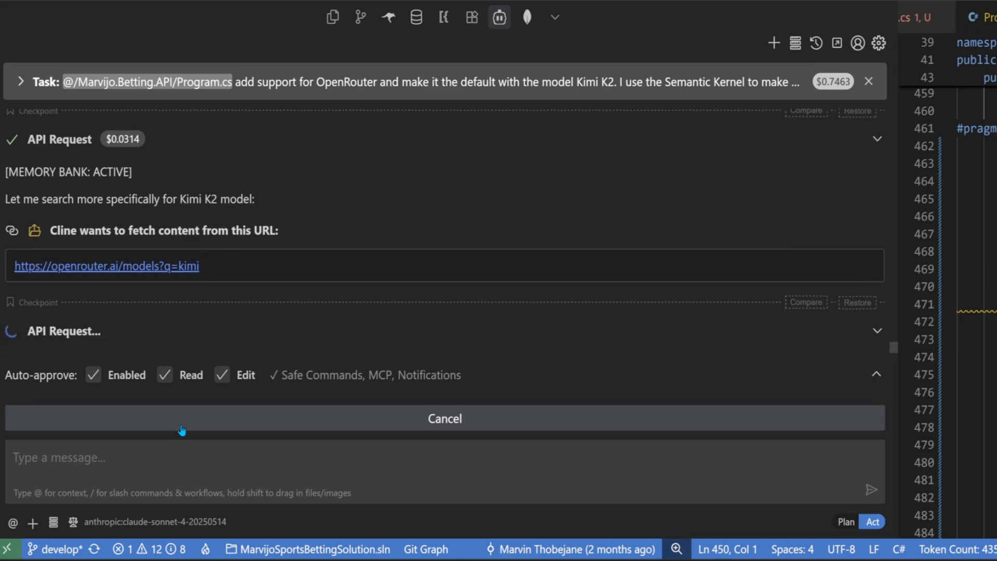
mouse_move(179, 430)
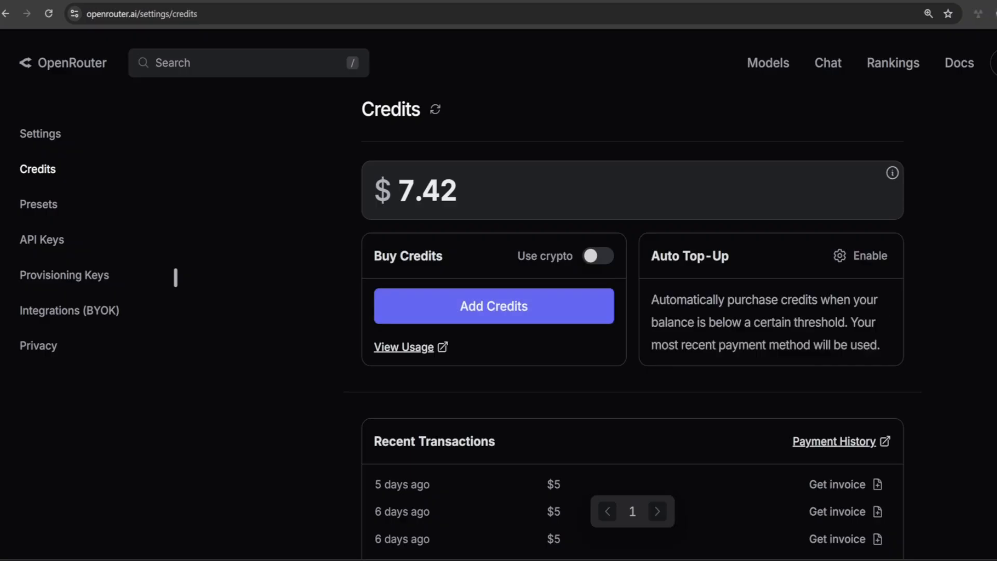
mouse_move(637, 129)
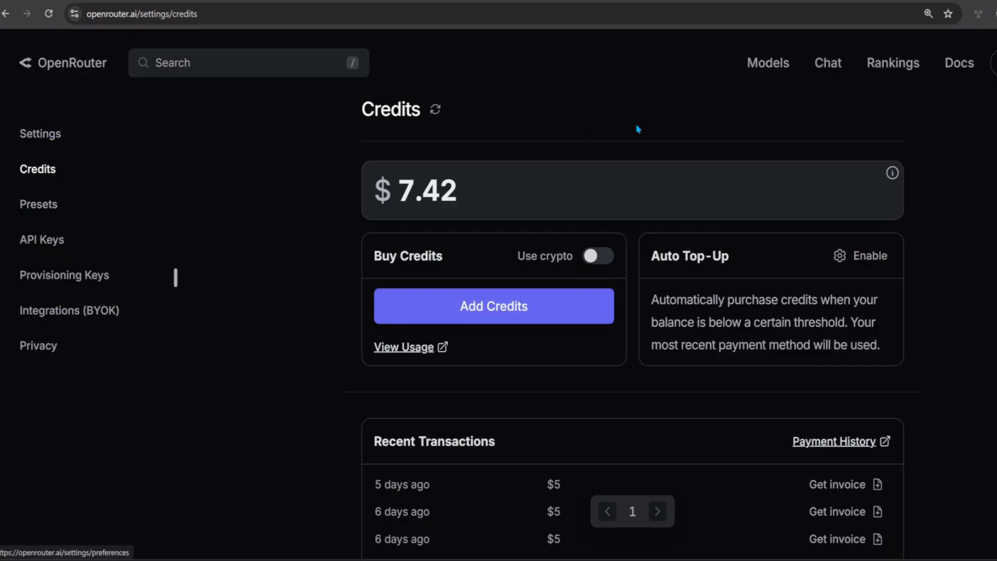
- Check the OpenRouter Settings > Credits page showing a $7.42 balance
left_click(768, 62)
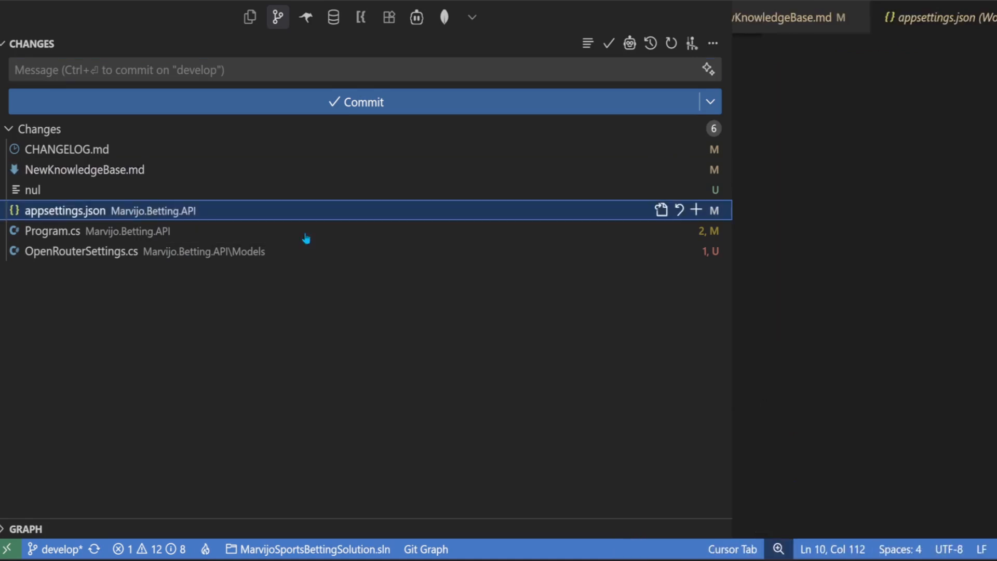
- Inspect the appsettings.json diff adding moonshotai/kimi-k2 and the Program.cs OpenRouter setup diff
left_click(65, 211)
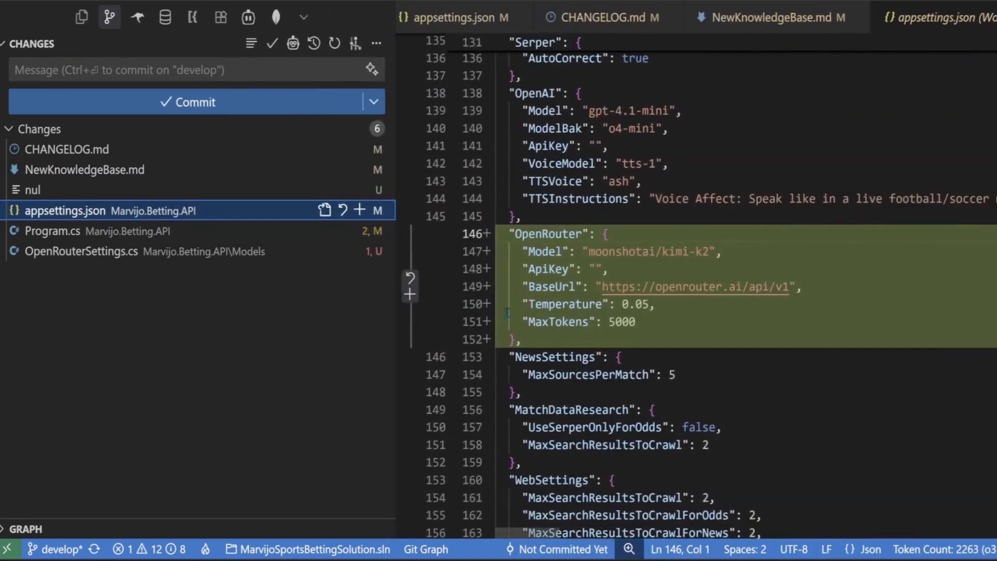
double_click(650, 251)
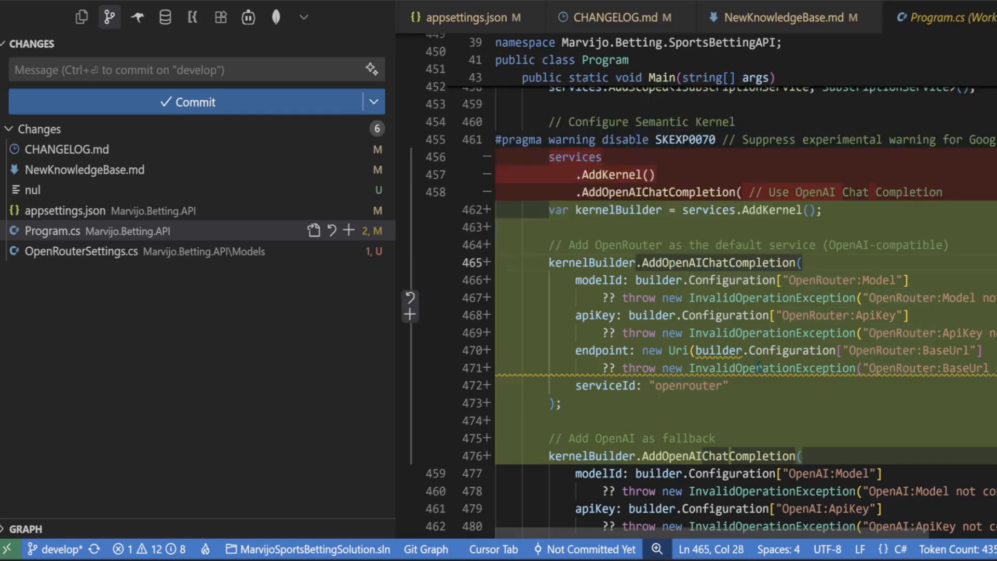
mouse_move(906, 438)
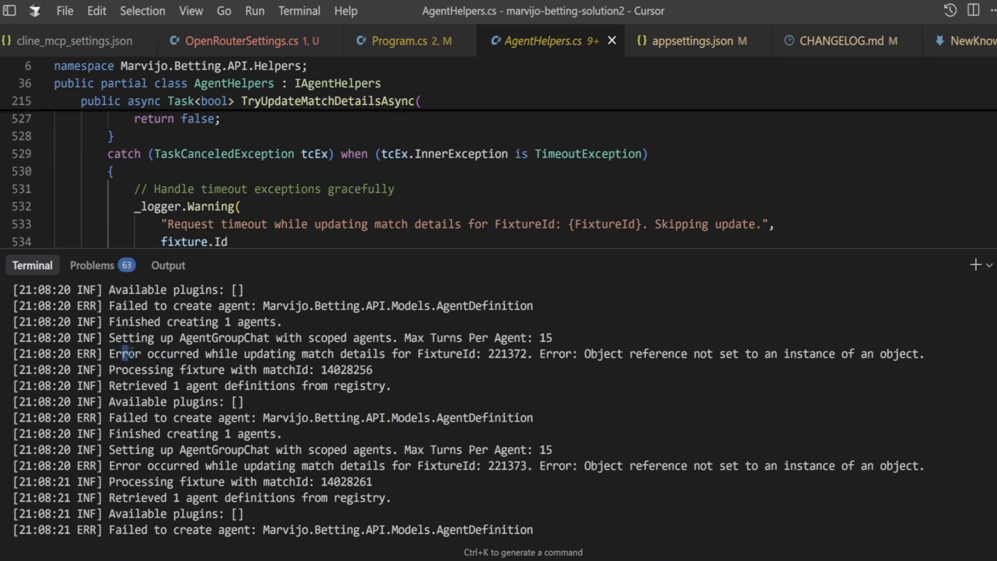
- Add an if (_serviceProvider == null) guard in AgentHelpers.cs that logs and returns false
left_click_drag(108, 354, 481, 354)
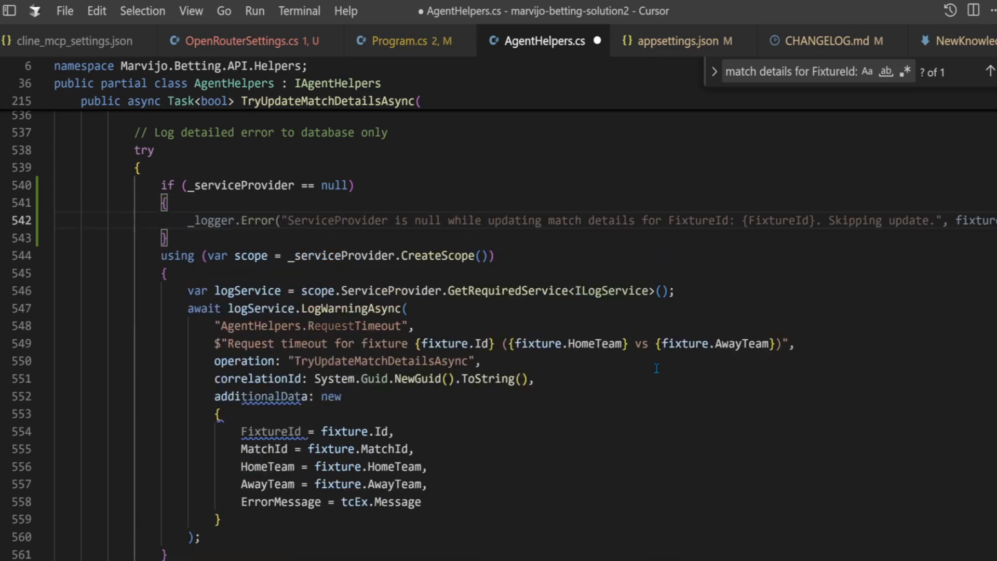
type("return false;")
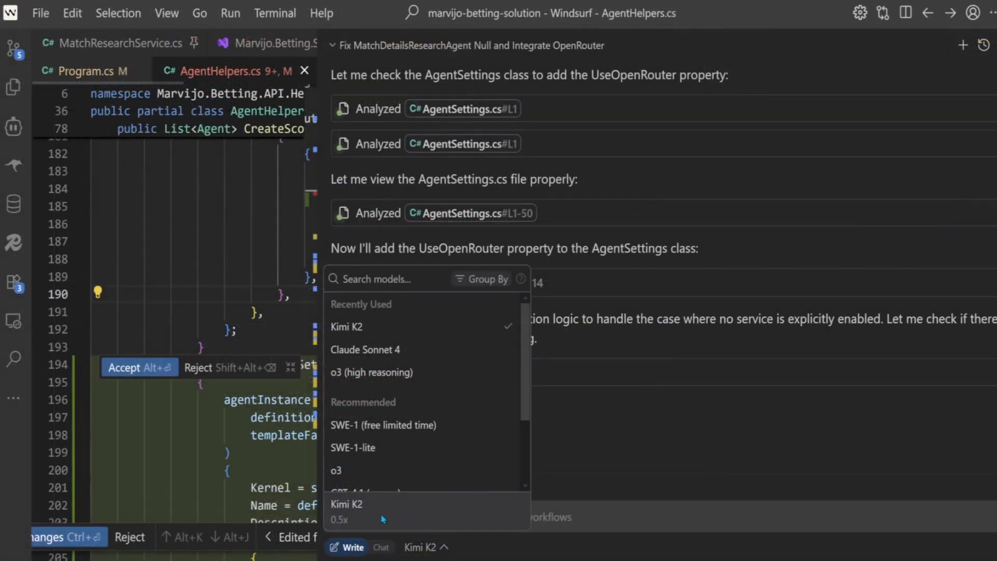
mouse_move(339, 521)
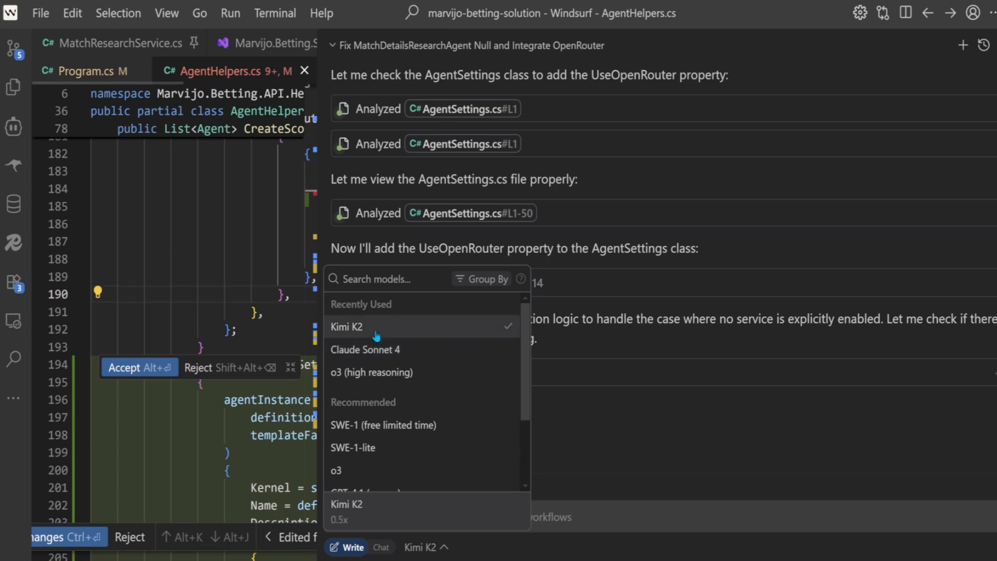
mouse_move(428, 414)
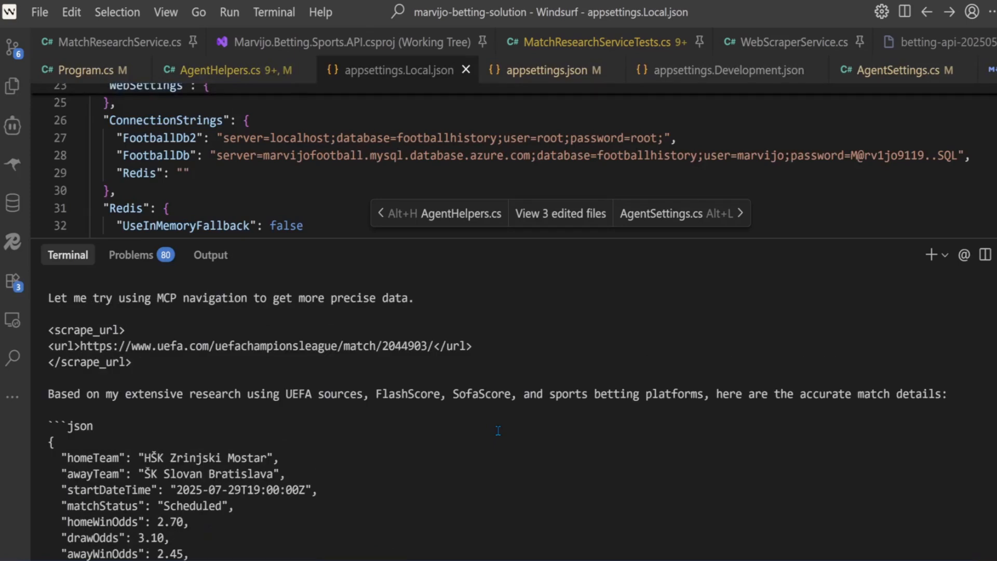
mouse_move(358, 406)
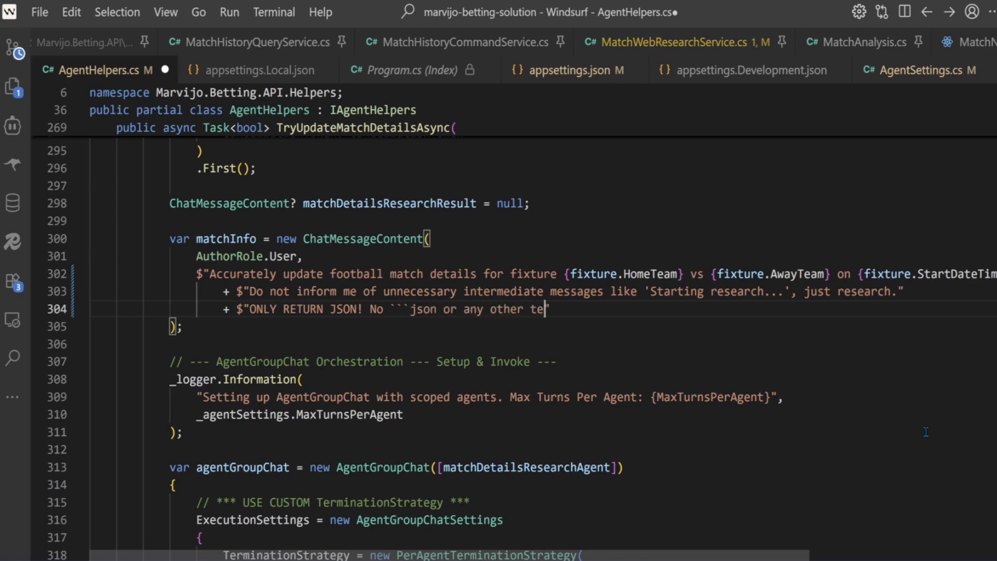
- Append "ONLY RETURN JSON! No ```json or any other text, just valid JSON" to the matchInfo prompt
type("xt, just valid JSON\"")
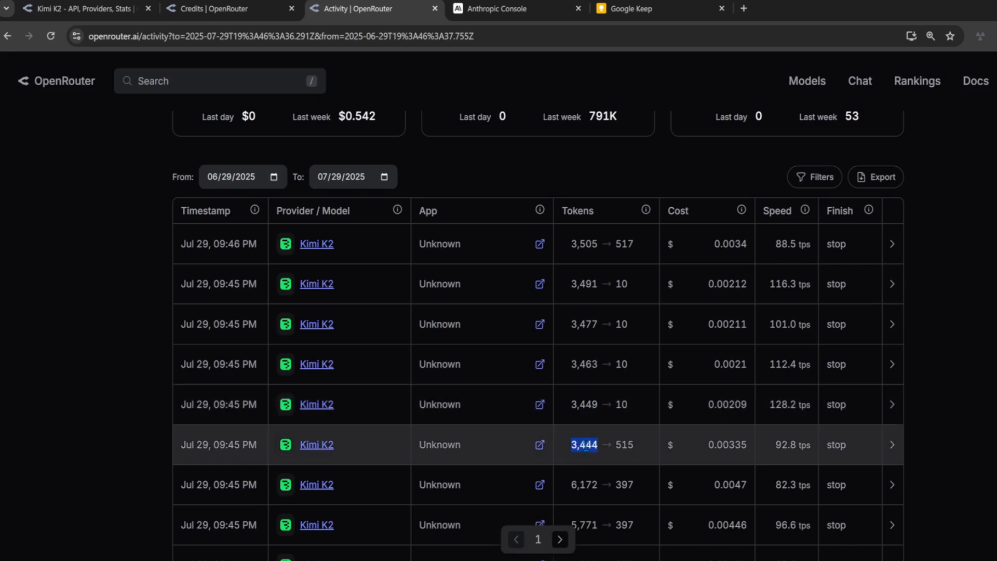
- Scroll the OpenRouter activity log of Kimi K2 requests with token counts and costs
scroll("down", 3)
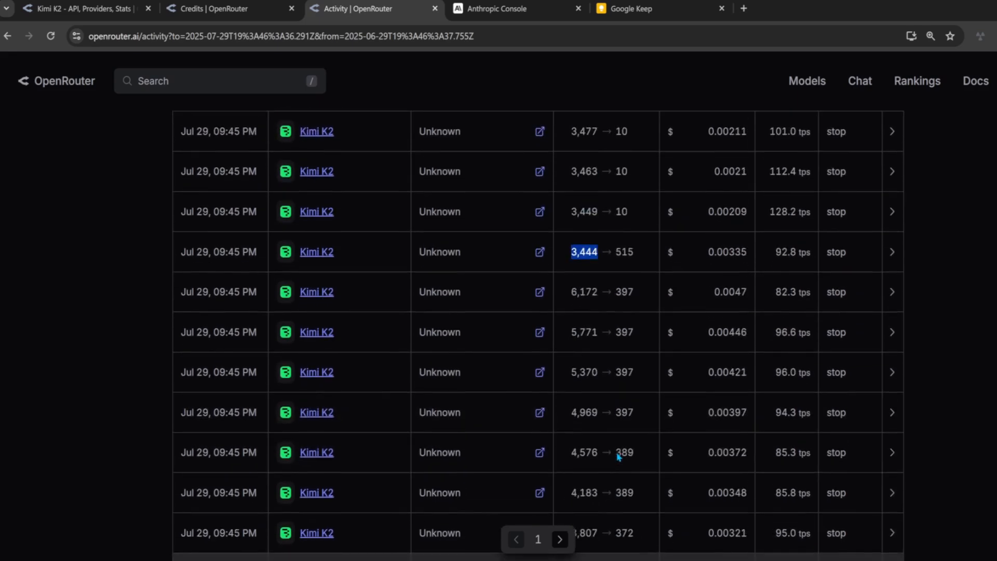